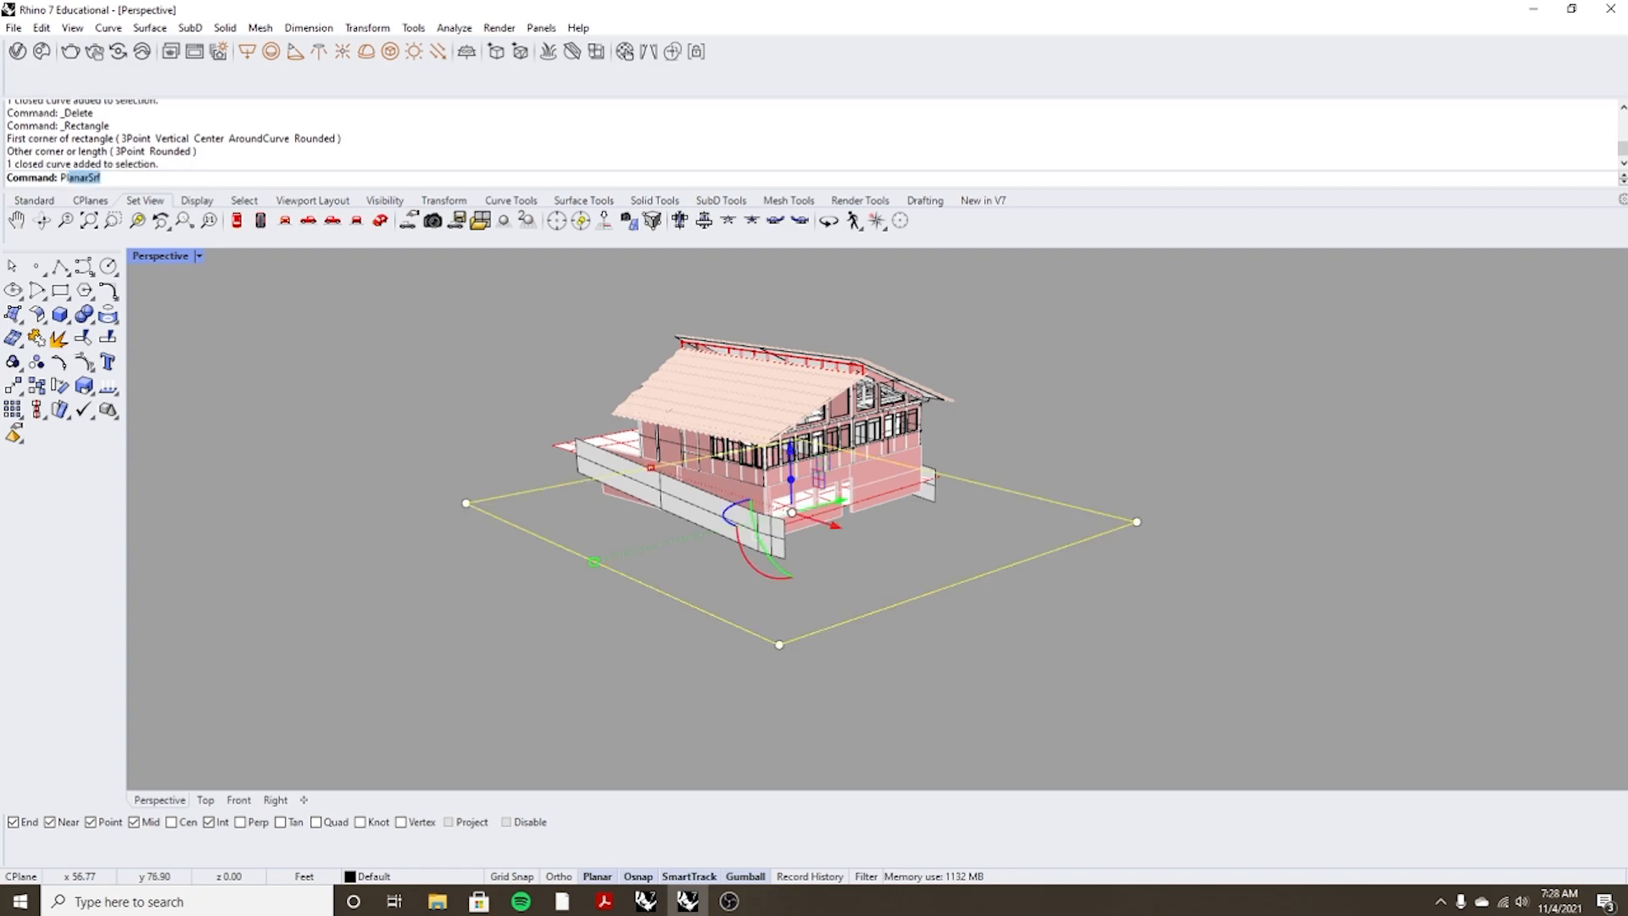
Create a planar surface from the rectangle with PlanarSrf and show its control points via PointsOn.
key("Enter")
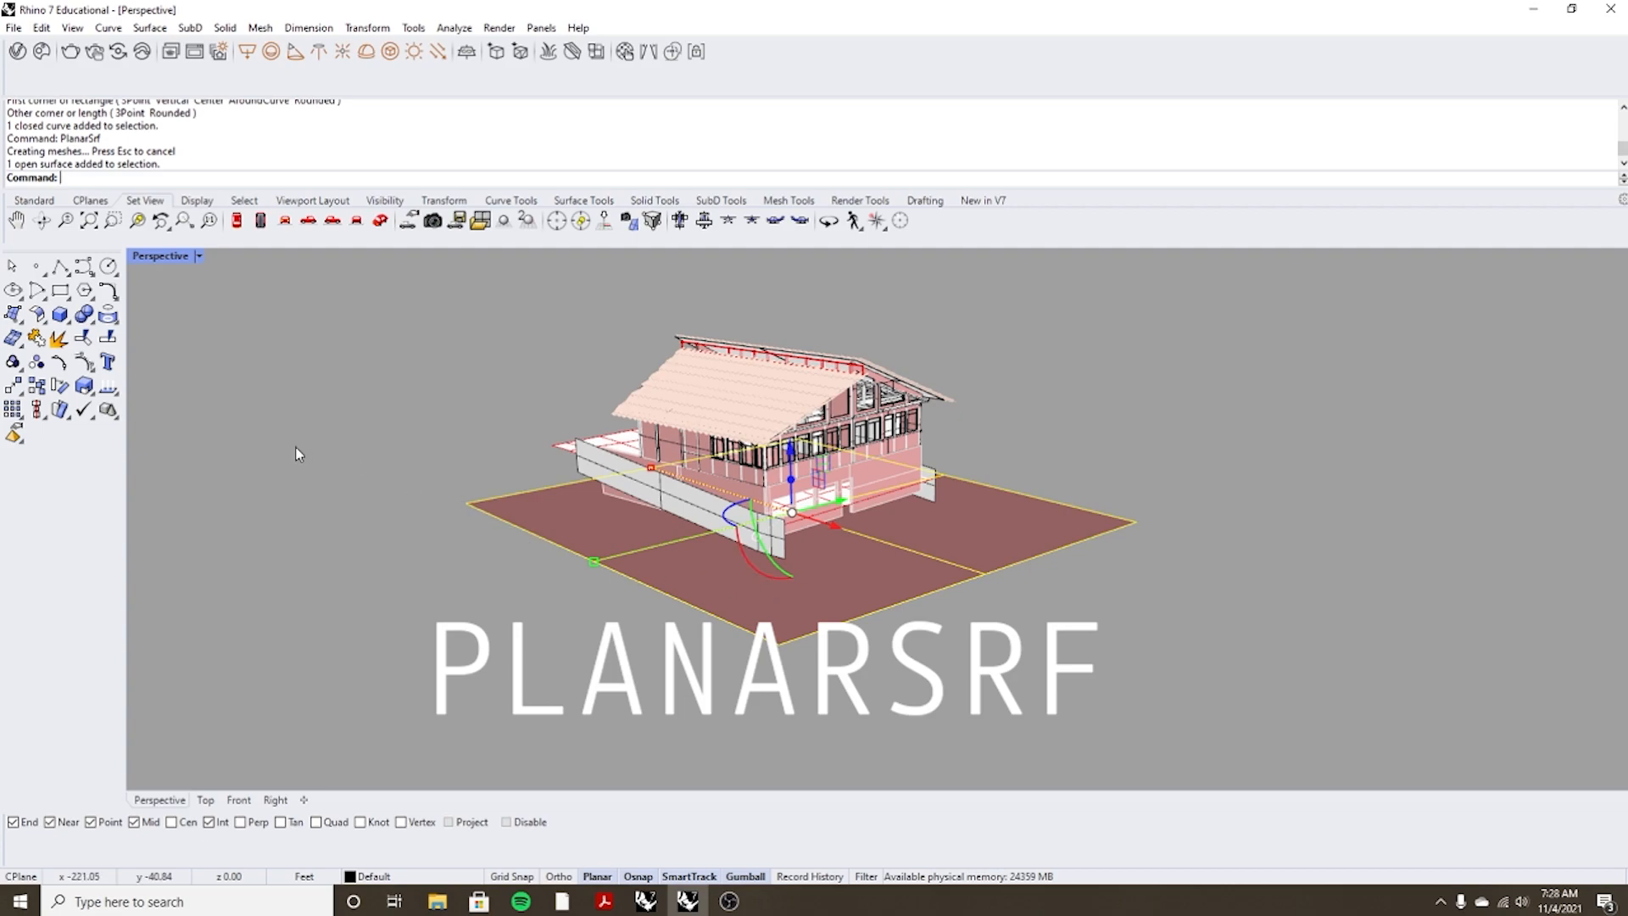
mouse_move(410, 485)
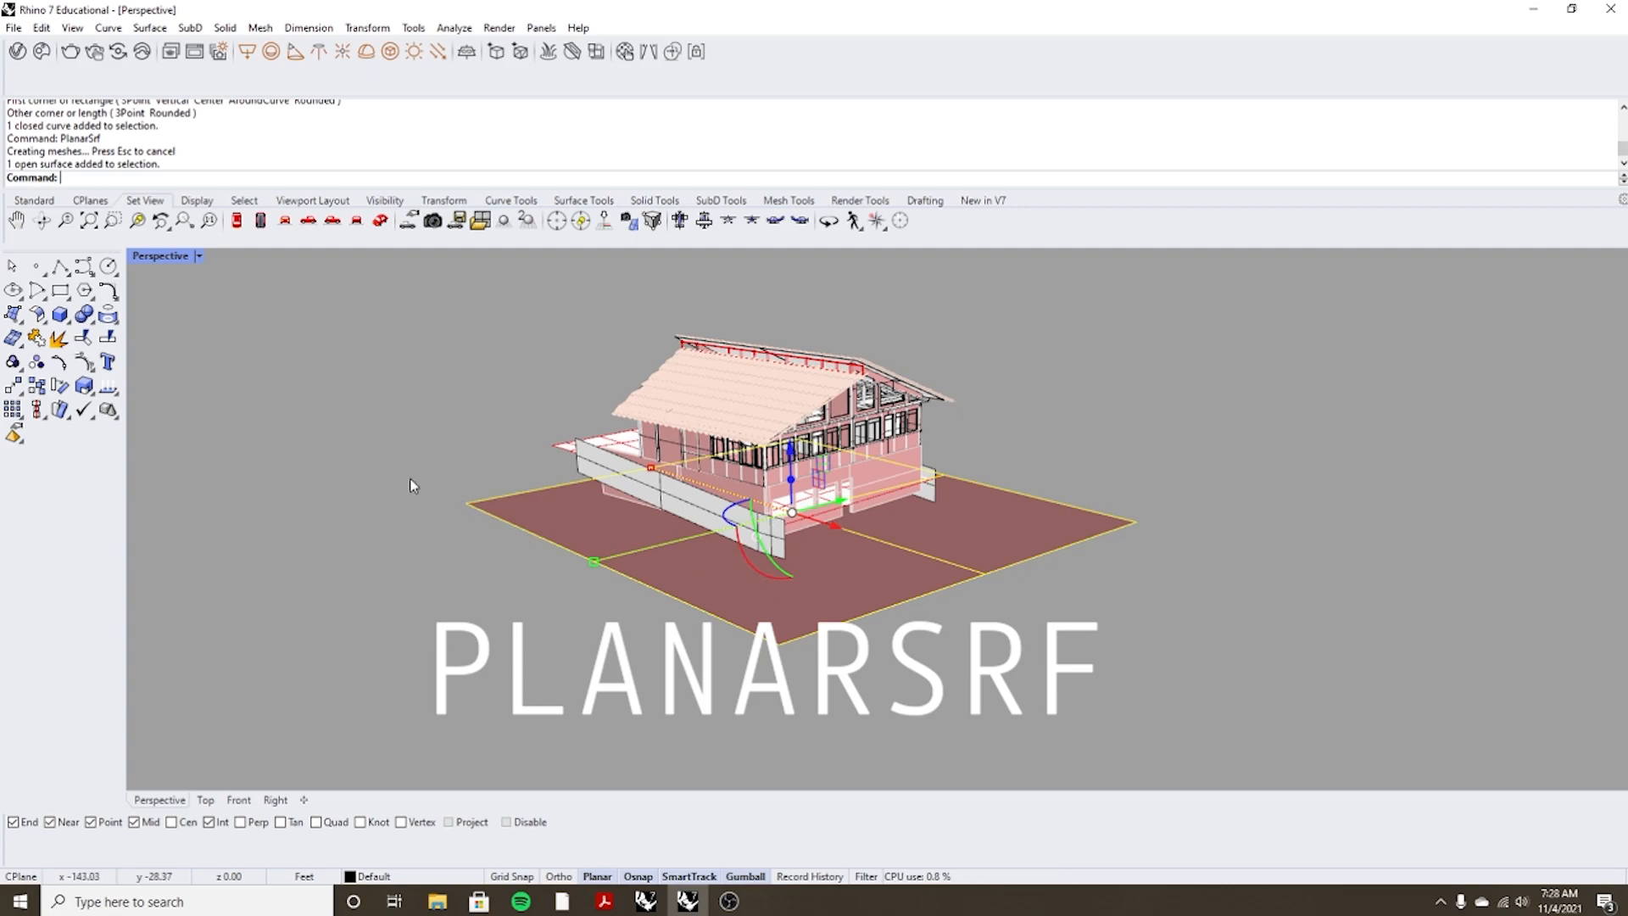
type("PointsOn")
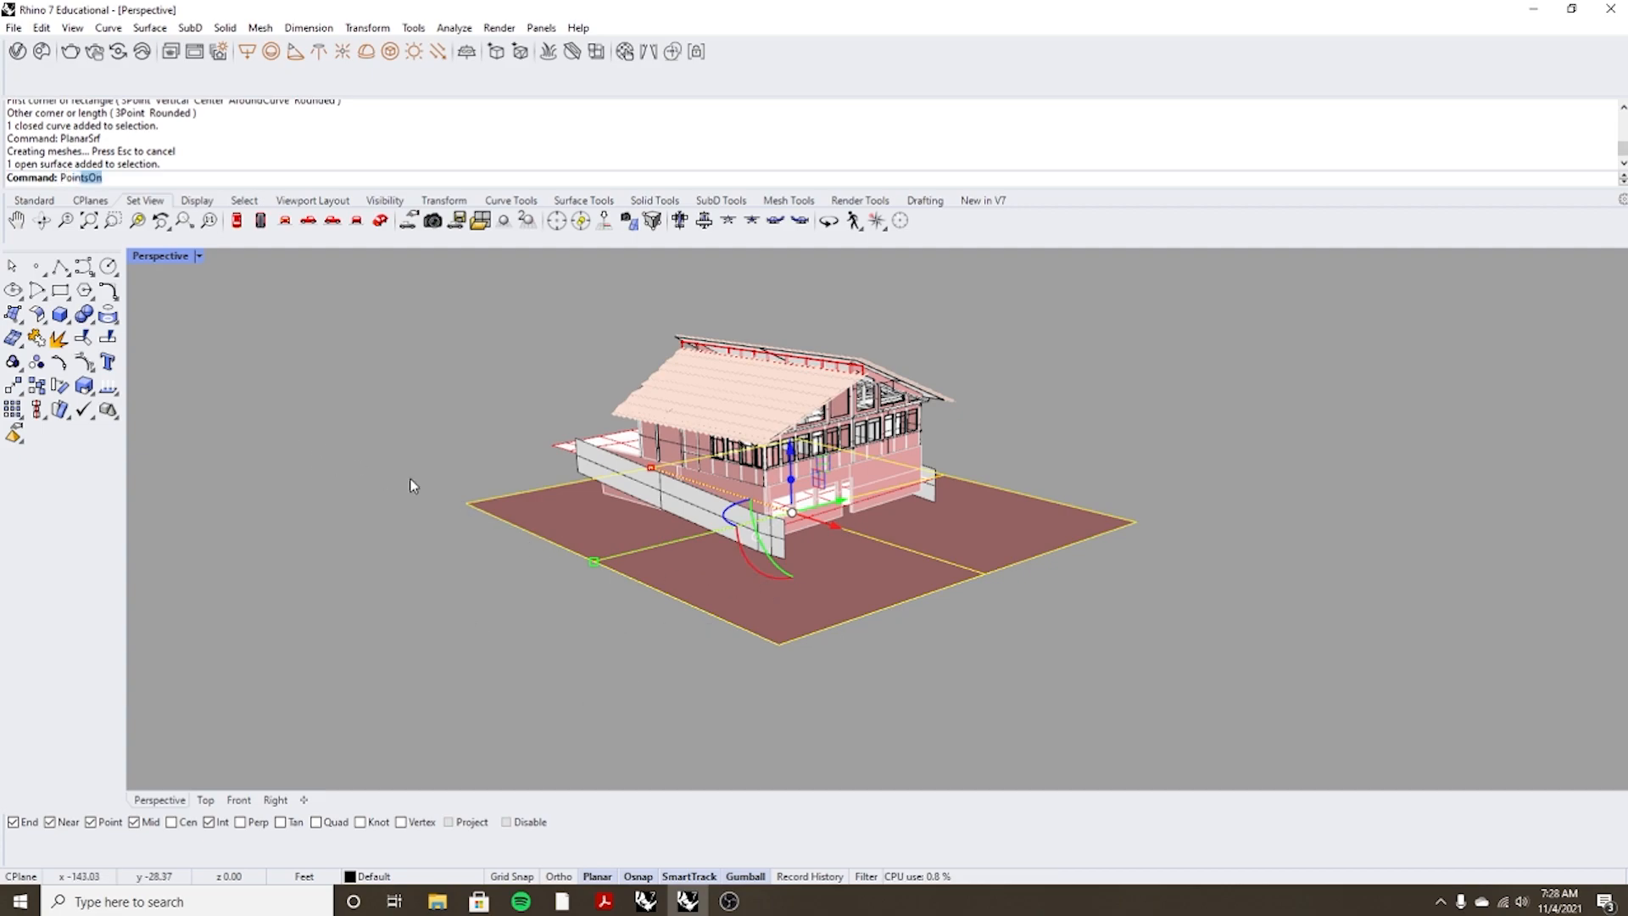
key("enter")
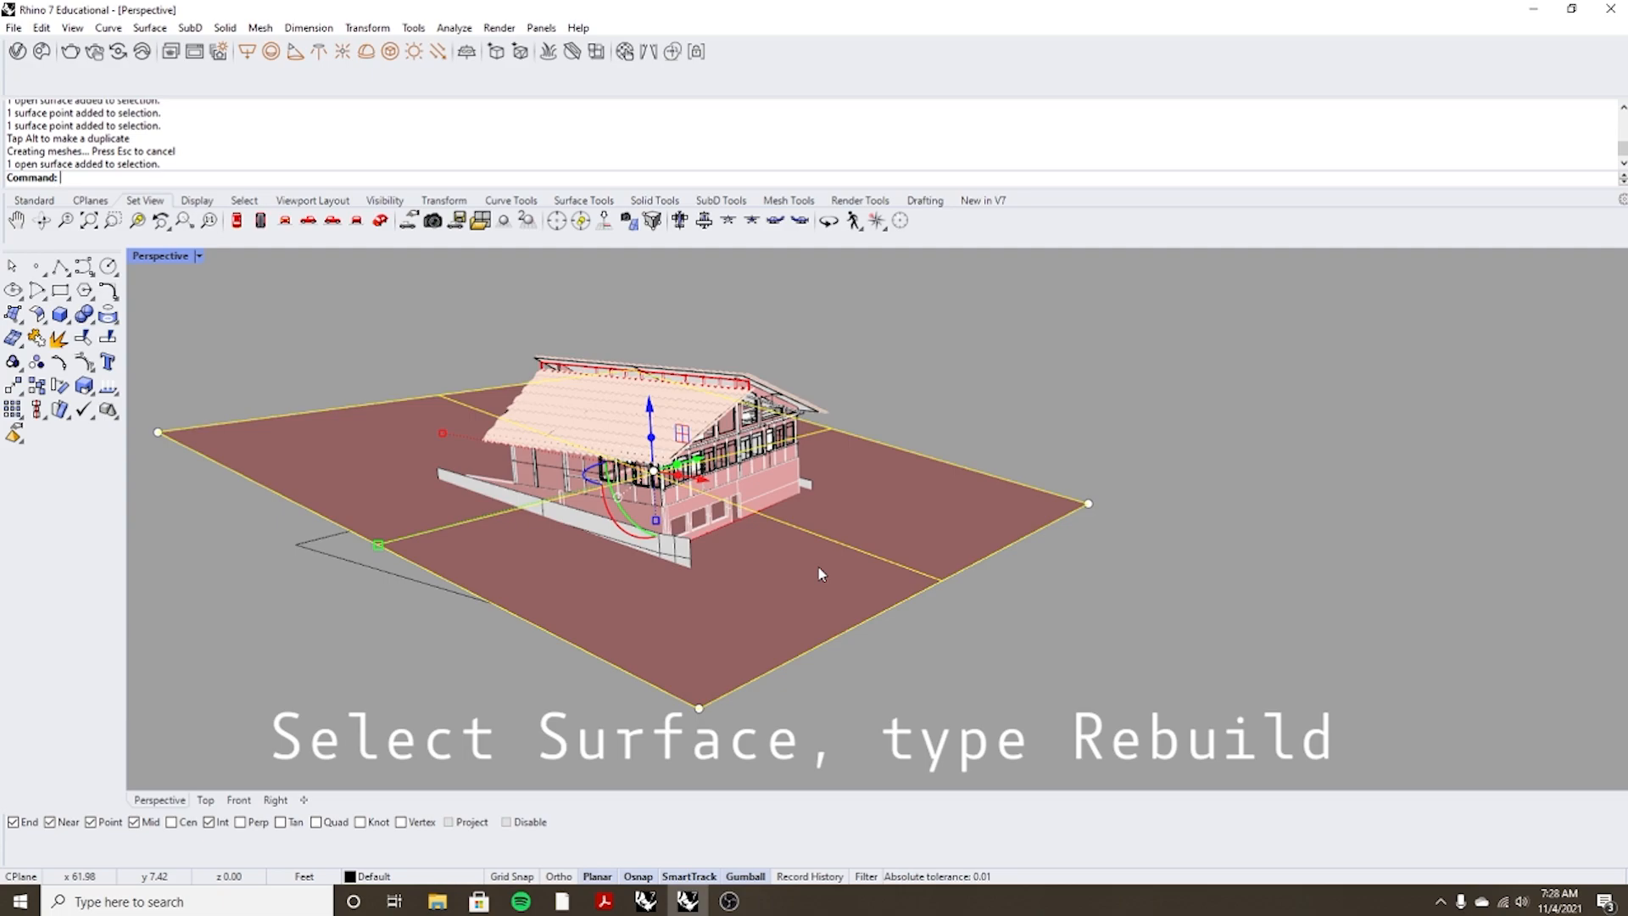
Rebuild the ground surface with higher U and V point counts for a denser grid.
type("Rebuild")
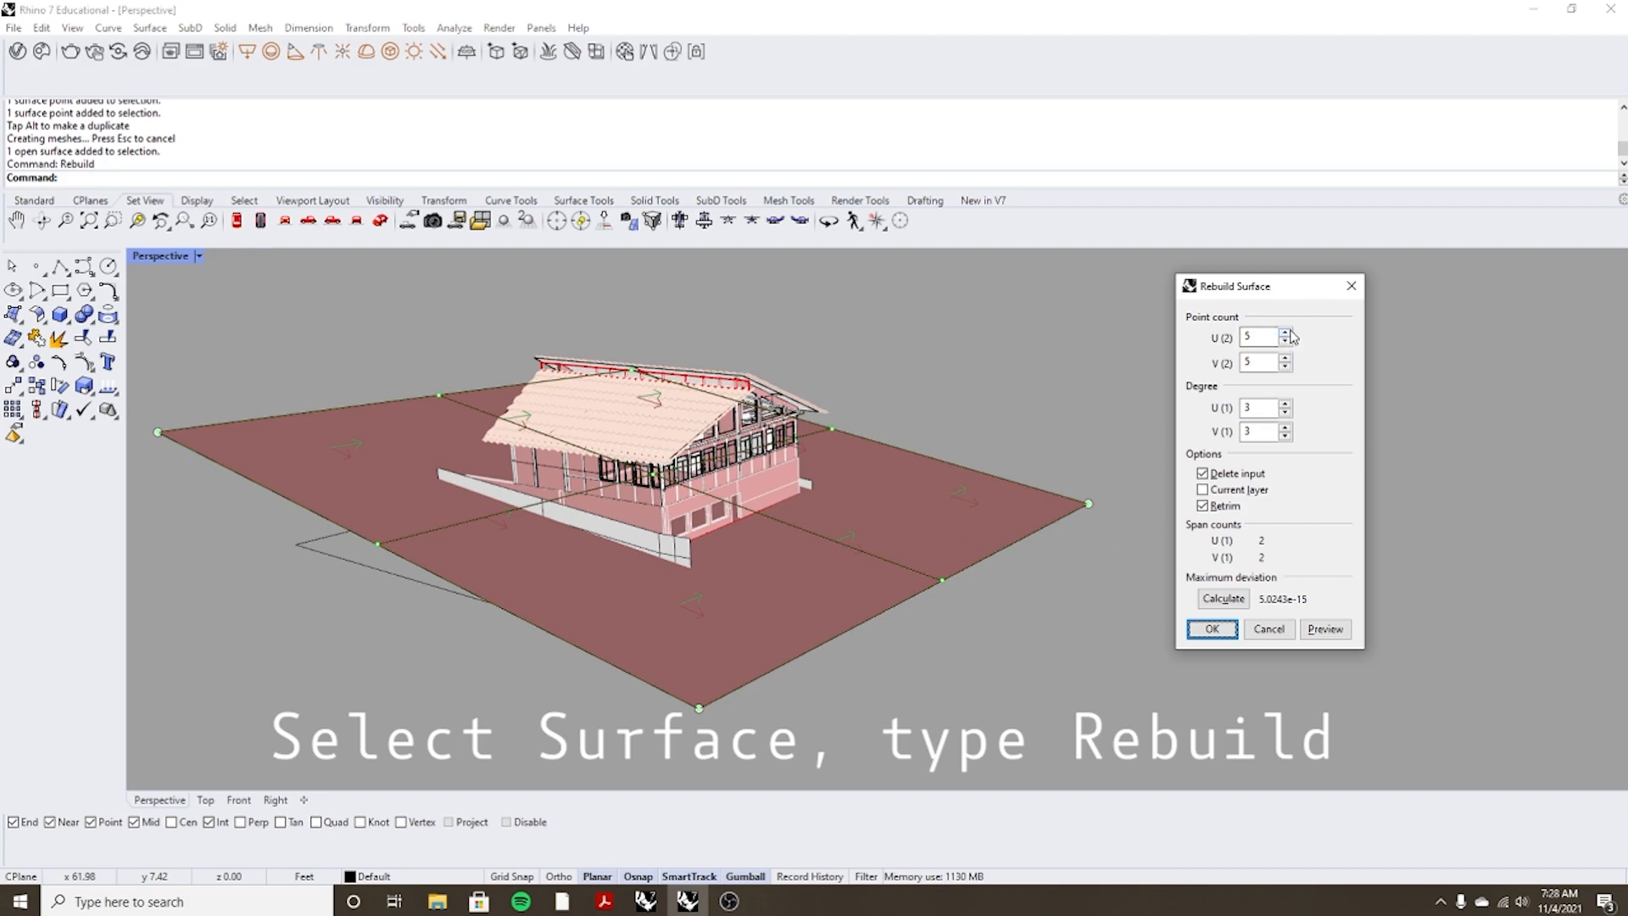
left_click(1258, 336)
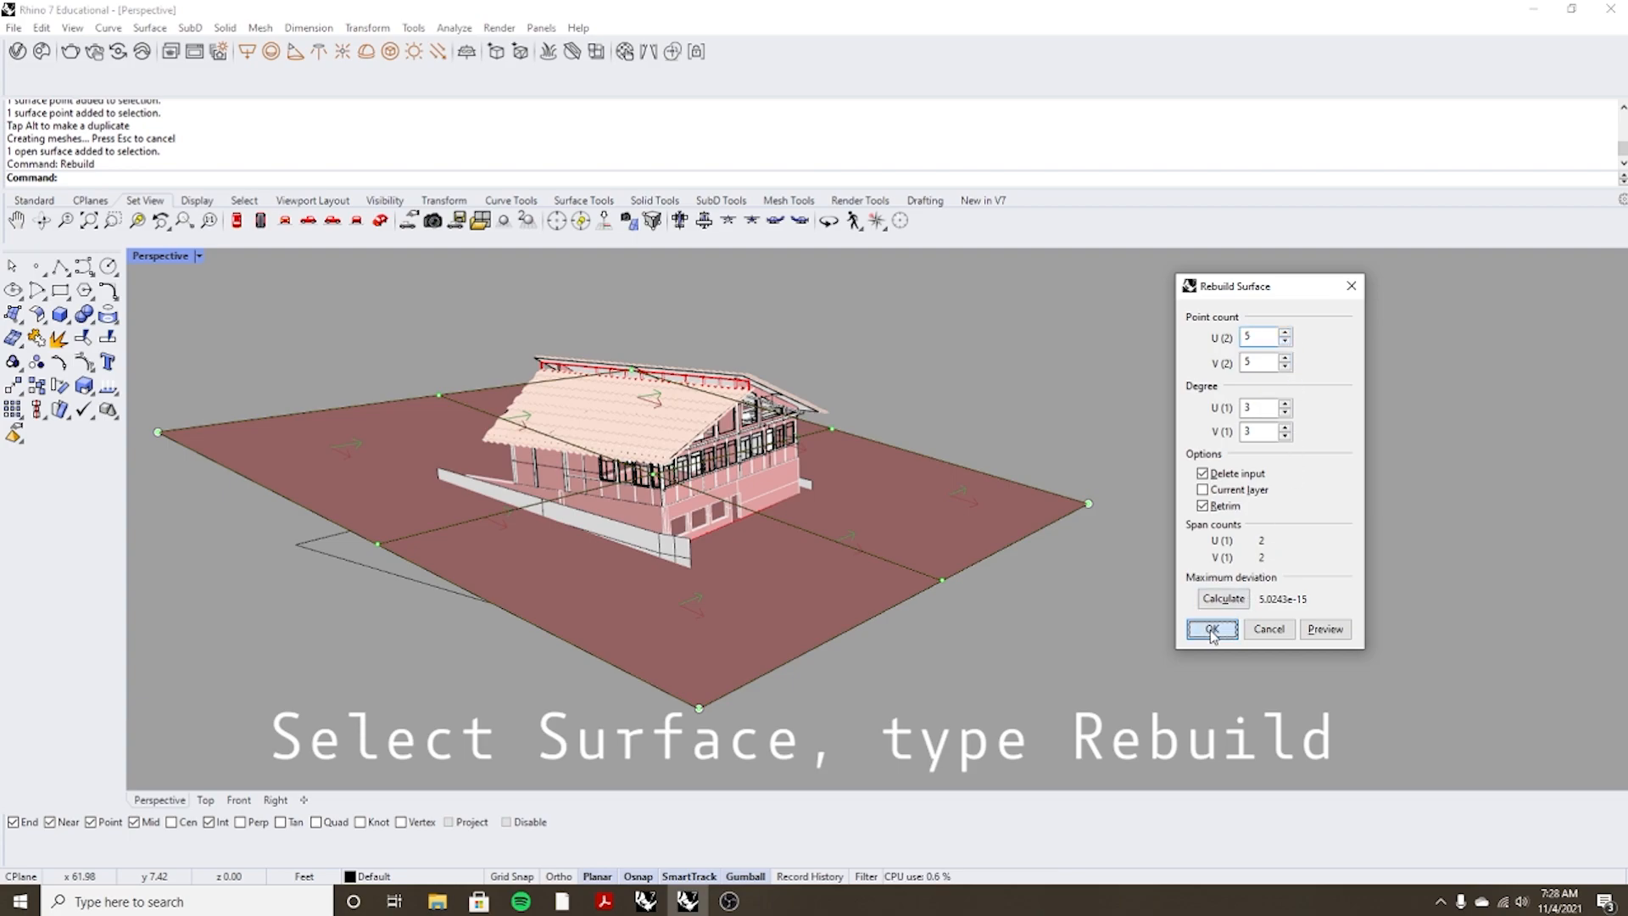
left_click(1211, 629)
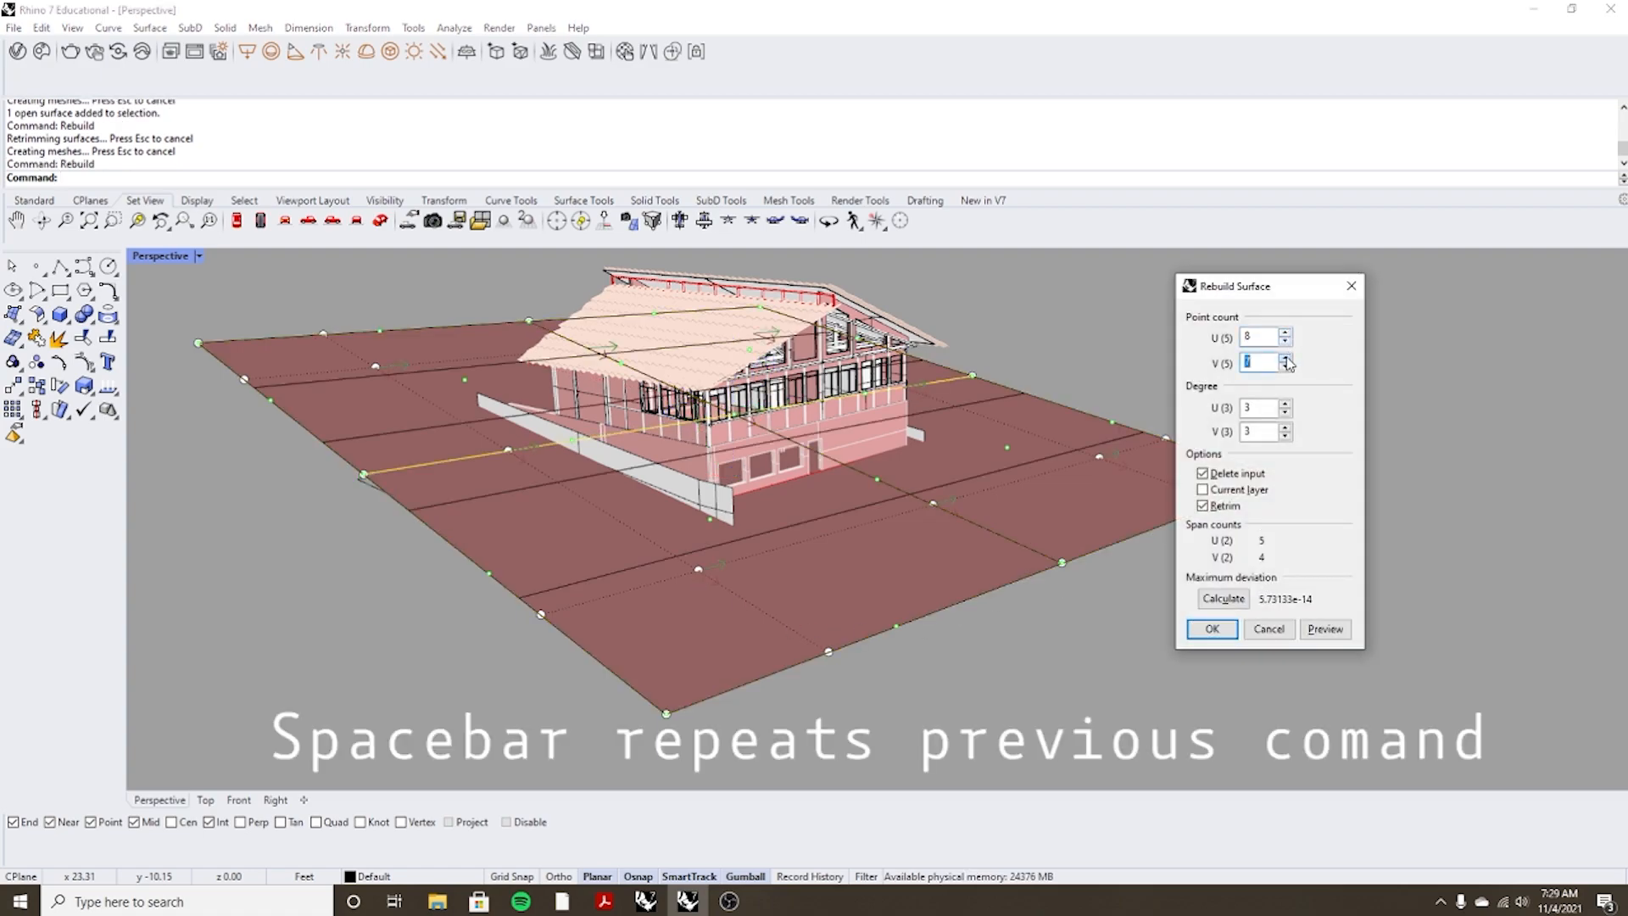
left_click(1210, 627)
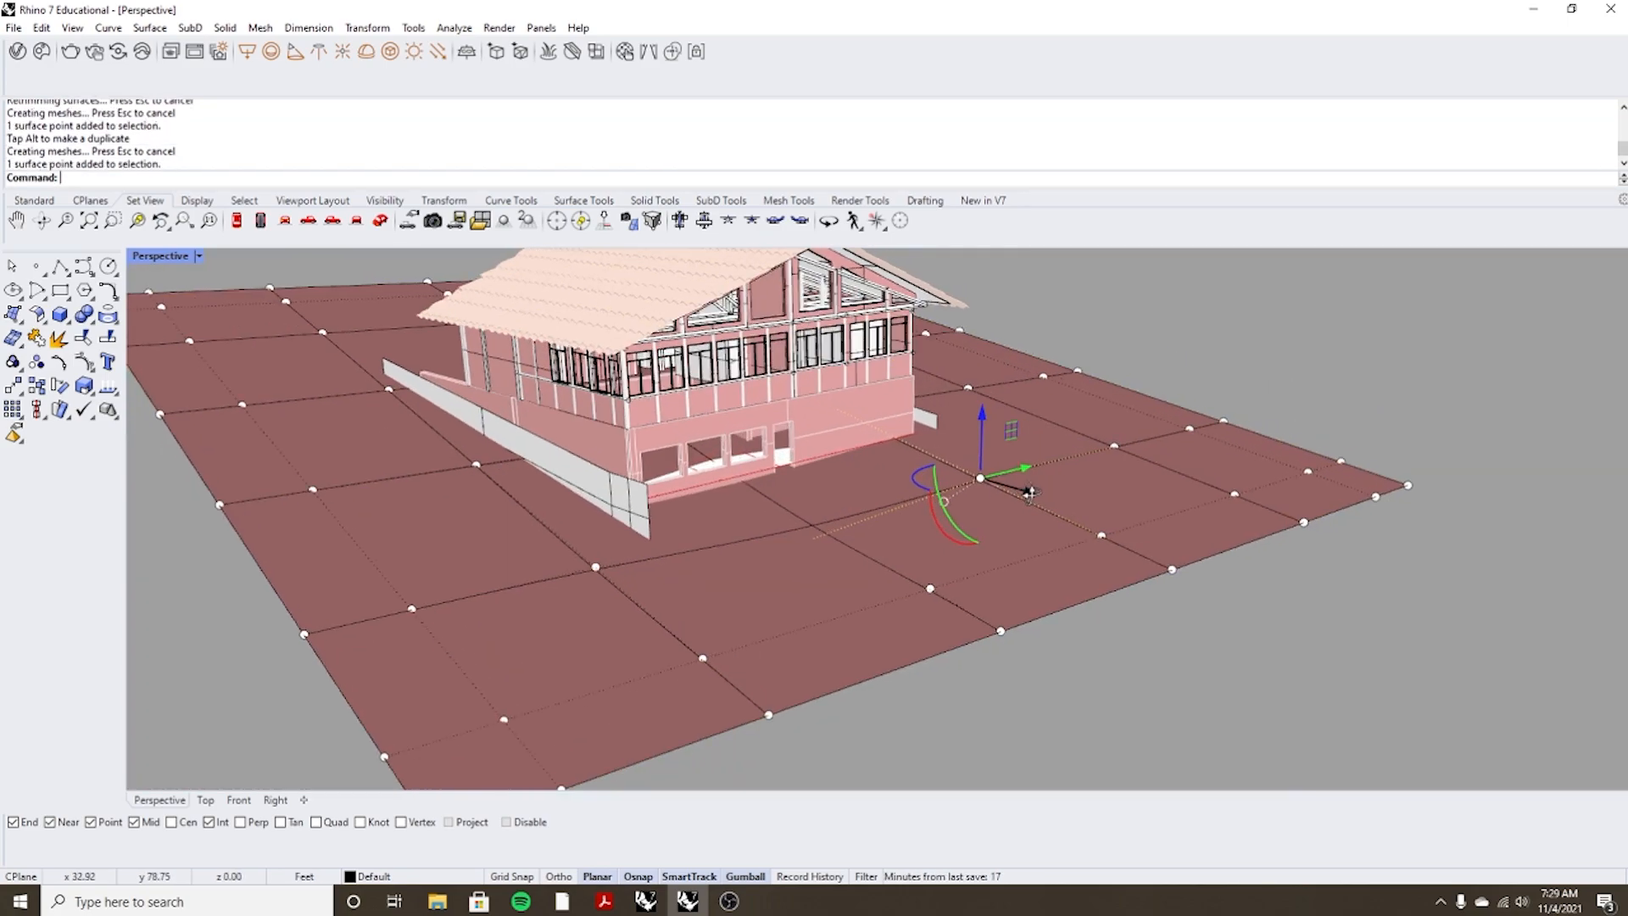
Drag several control points vertically so the flat plane bends into uneven terrain.
left_click_drag(1027, 492, 870, 468)
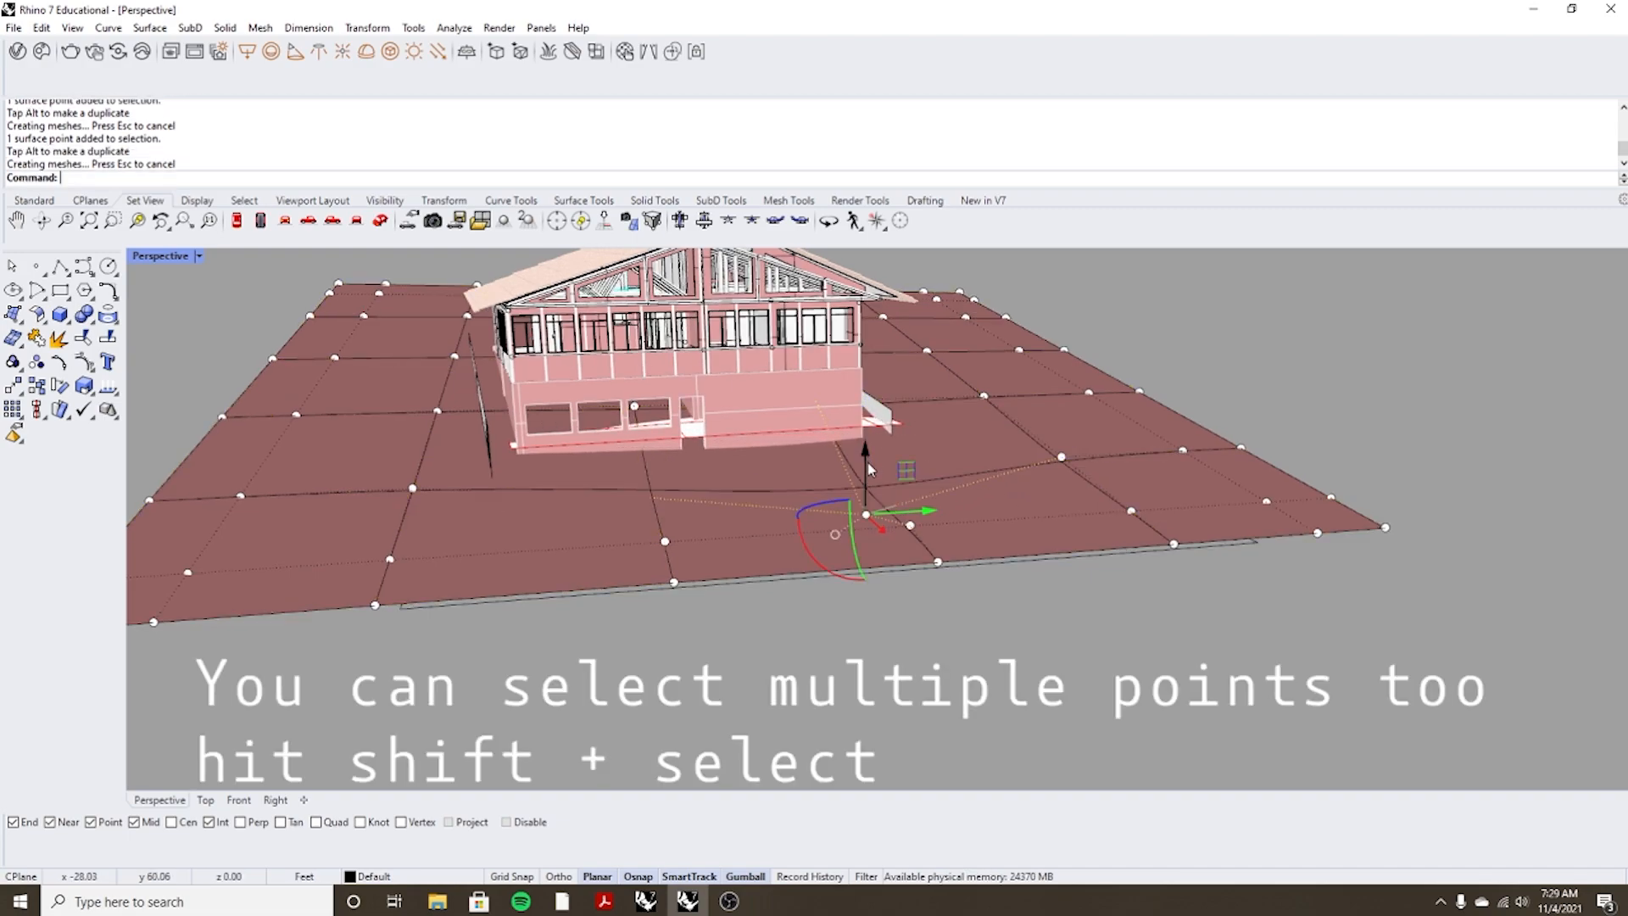
left_click_drag(869, 468, 1047, 651)
type("Points")
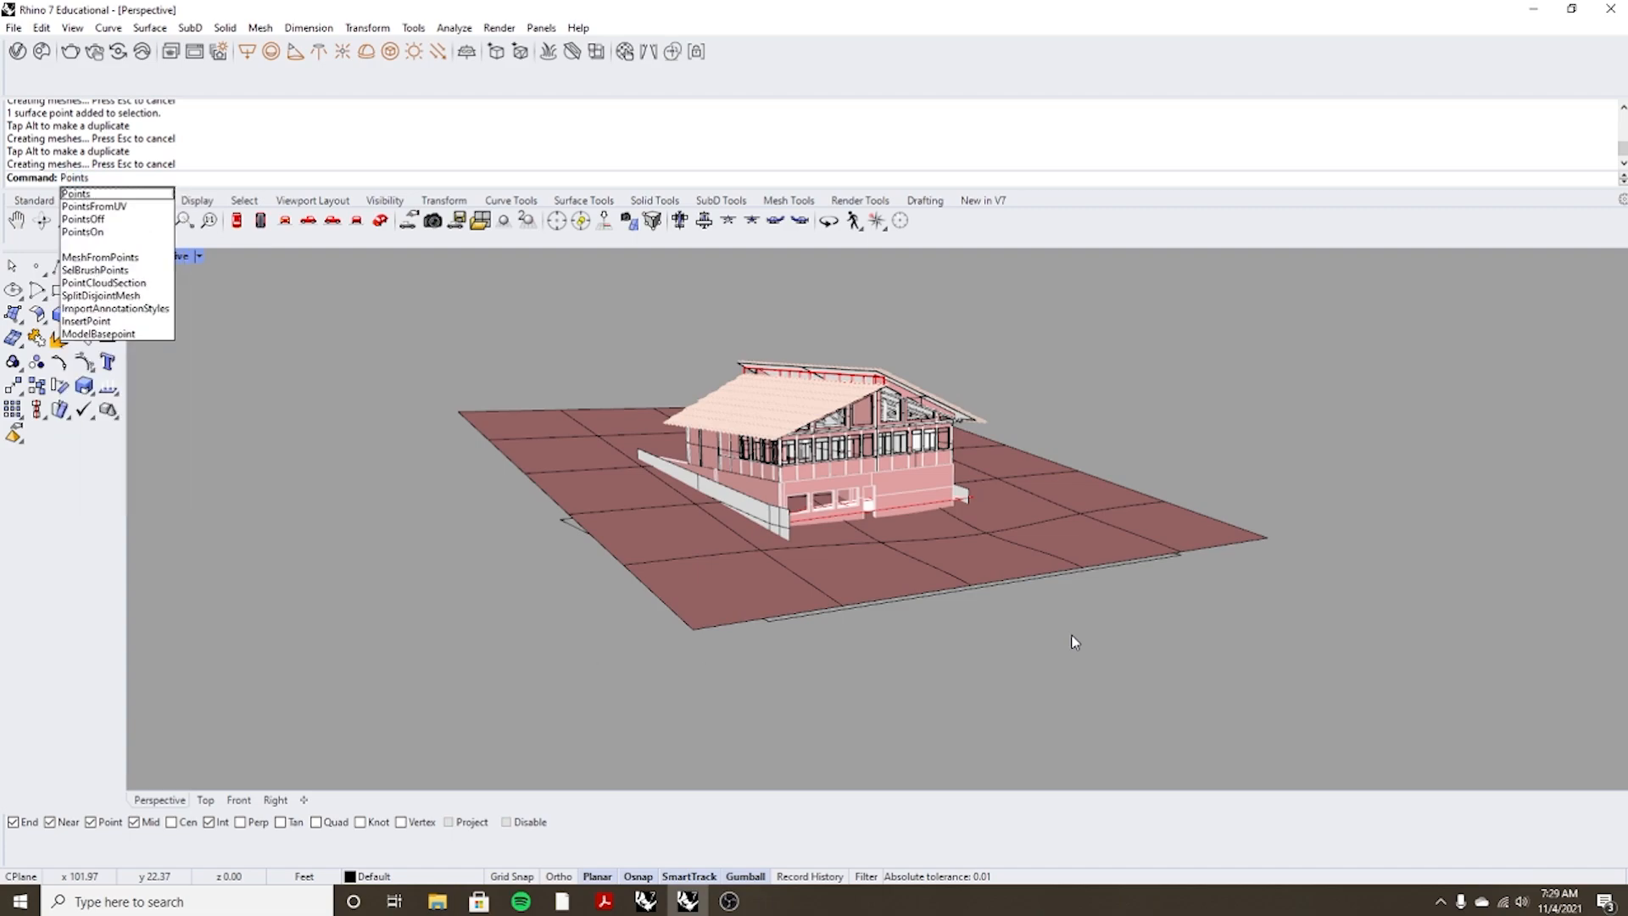
Show edit points on the terrain with SolidPtOn and select one corner point.
left_click(81, 232)
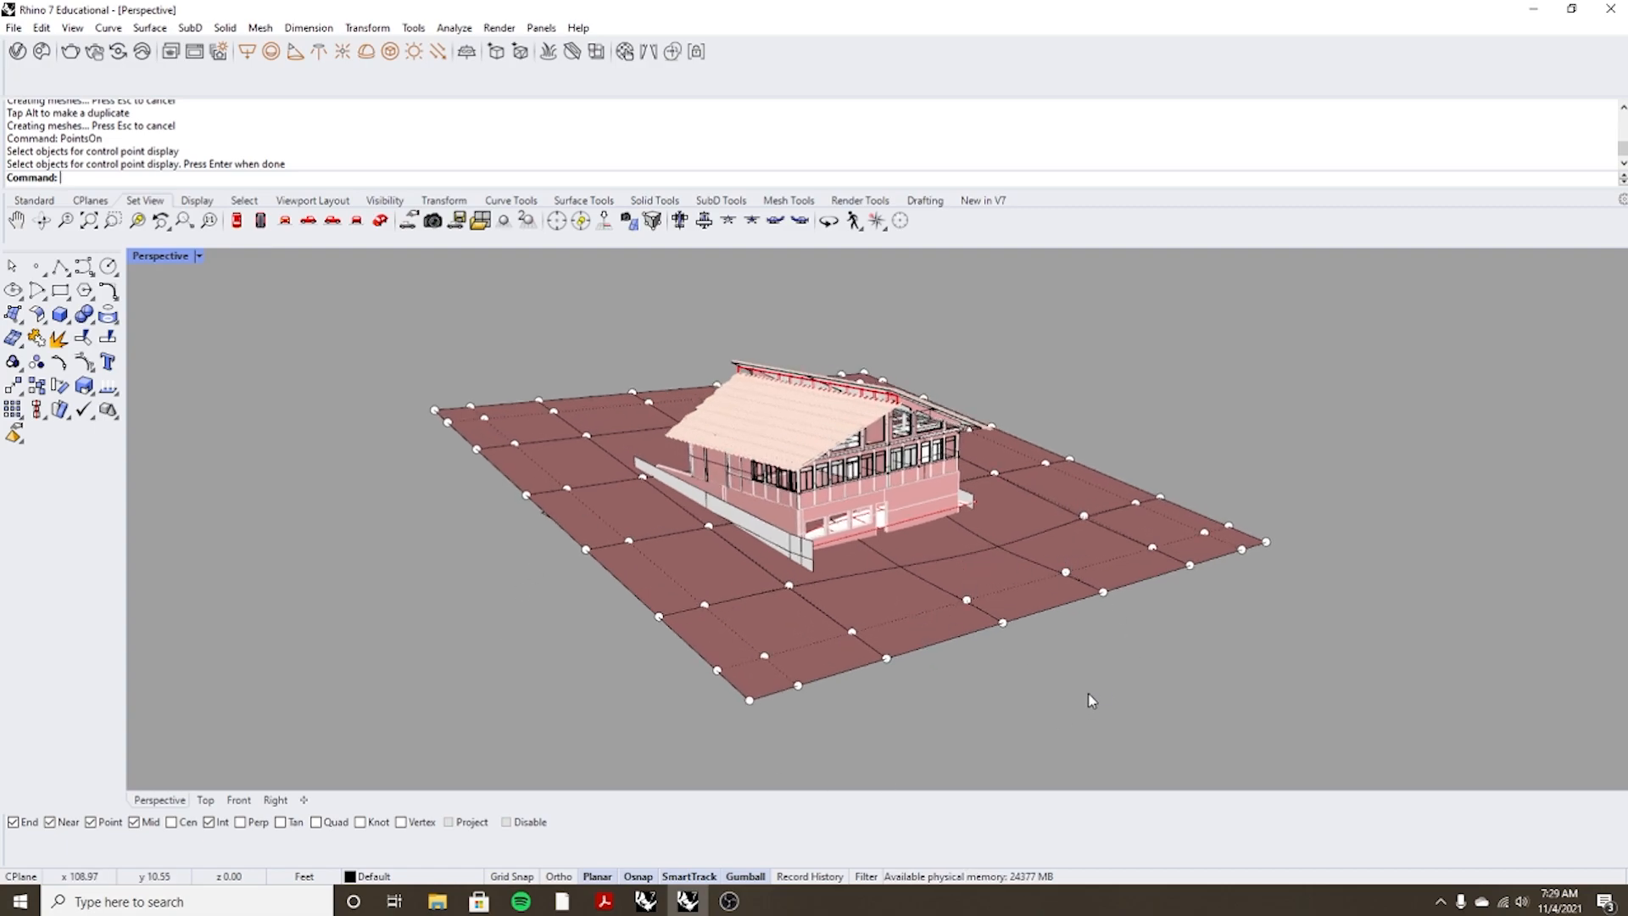
type("S")
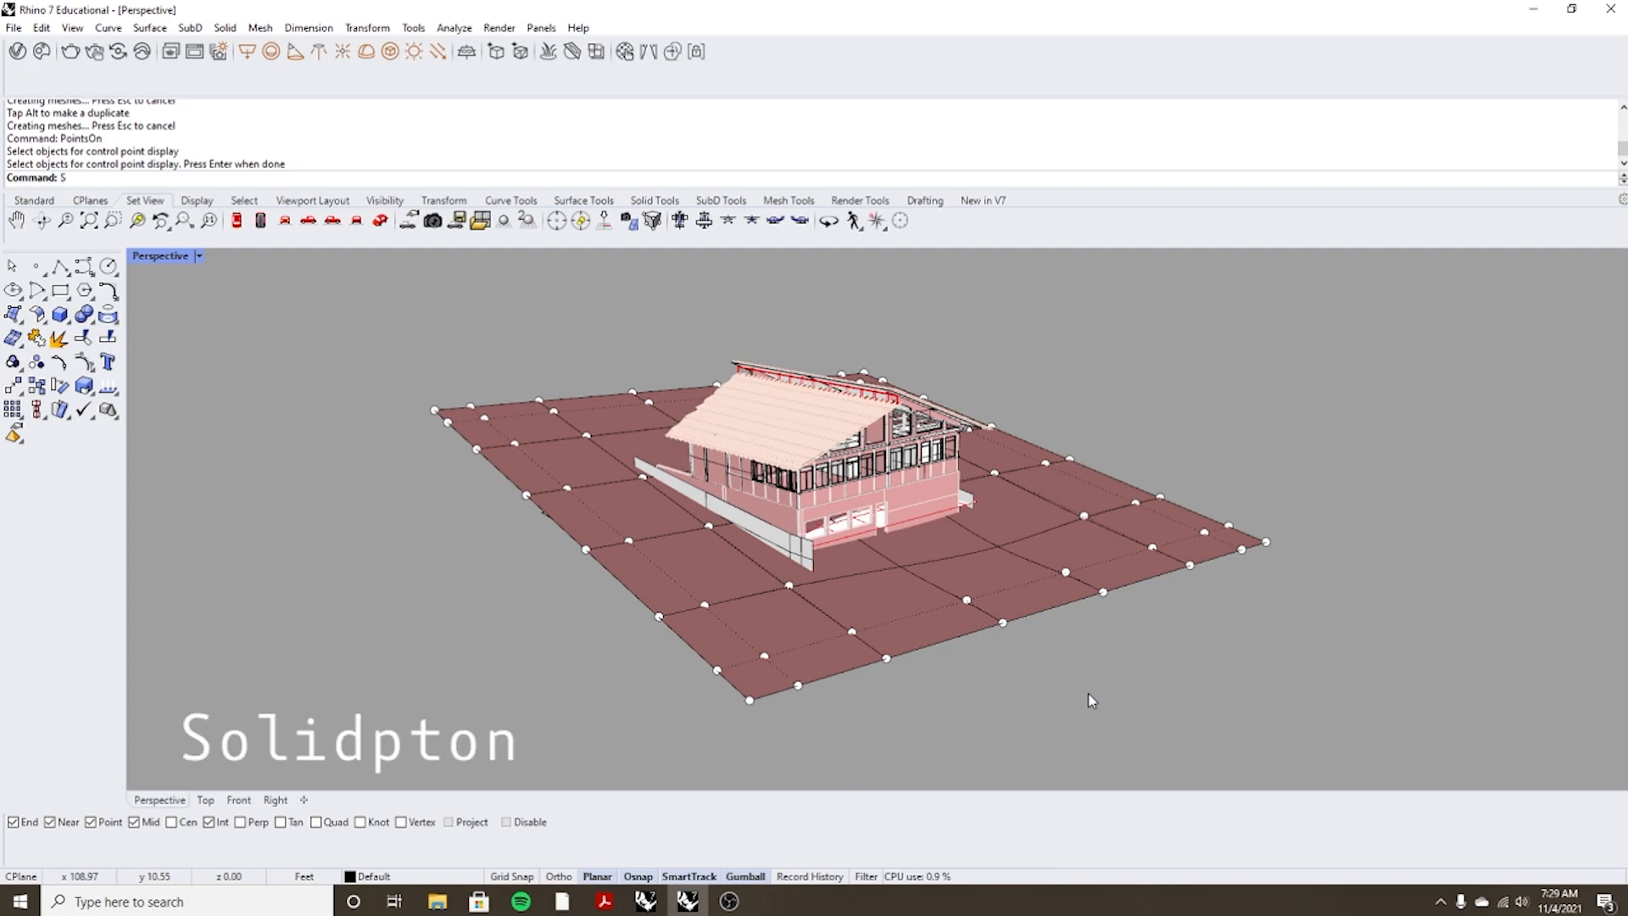
type("olidPtOn")
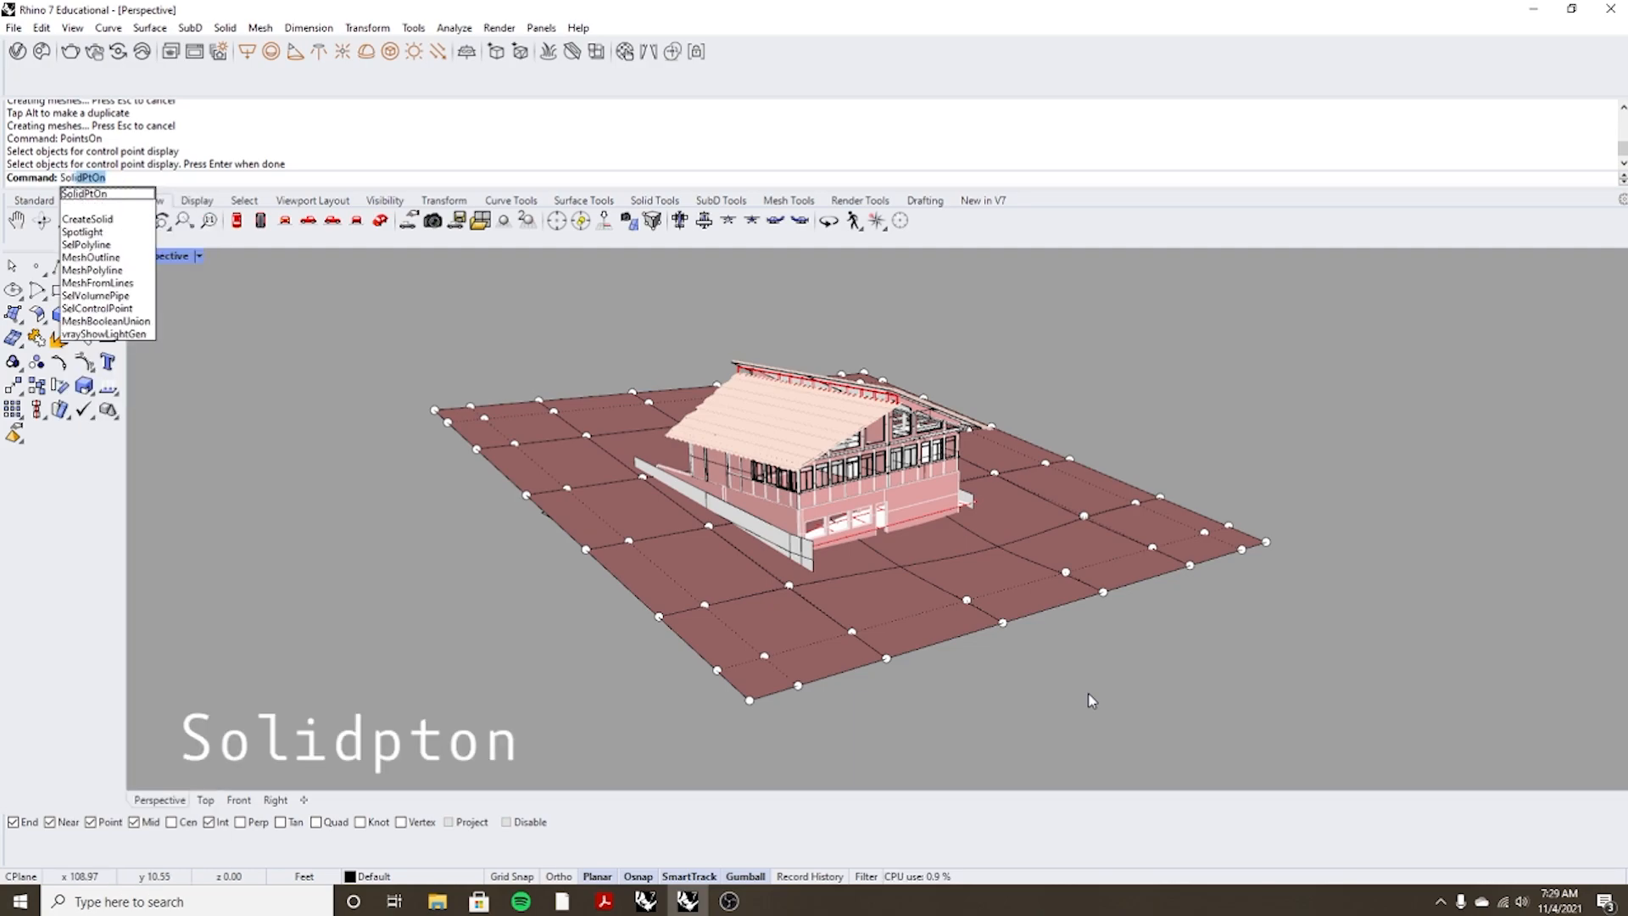
key("enter")
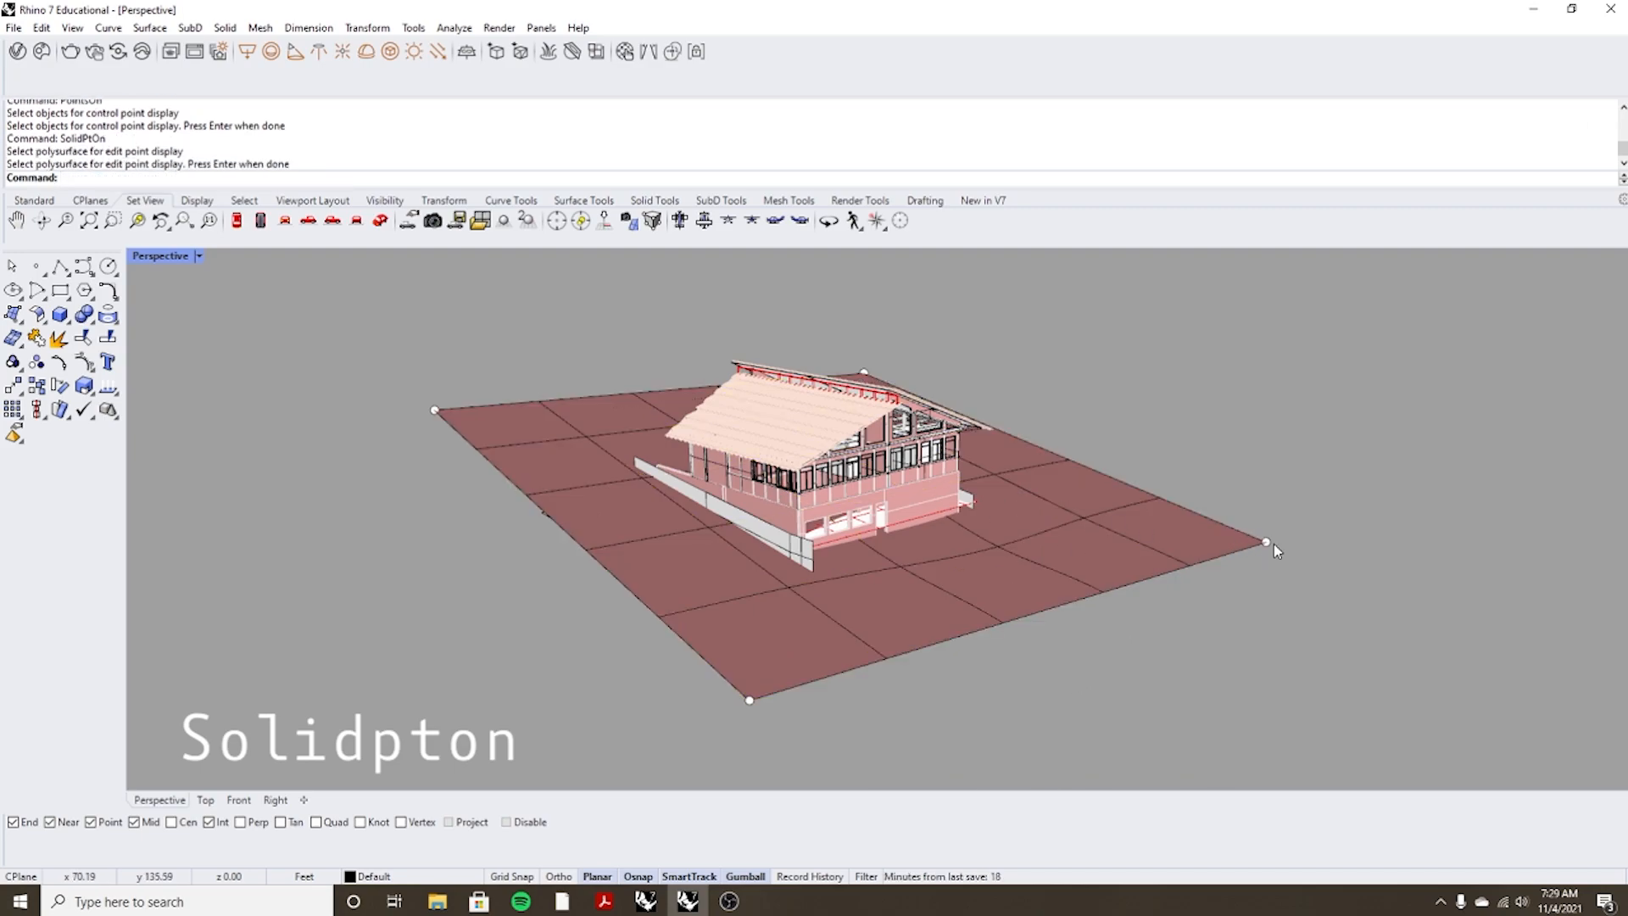
left_click(1267, 544)
type("Po")
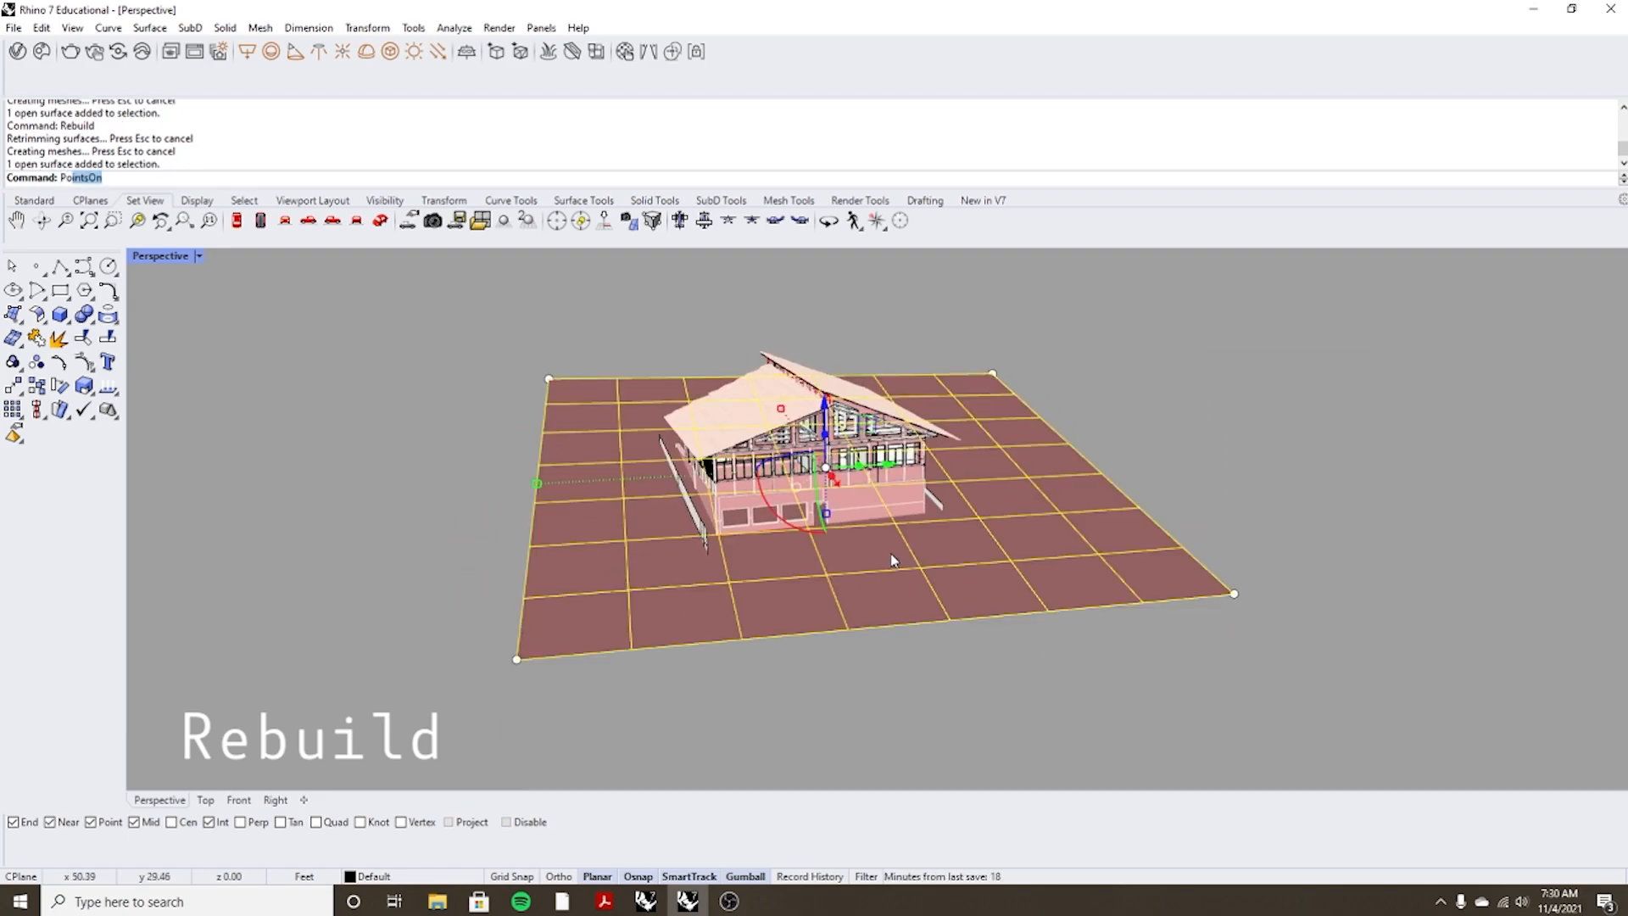
Display the rebuilt surface's control points with PointsOn.
key("enter")
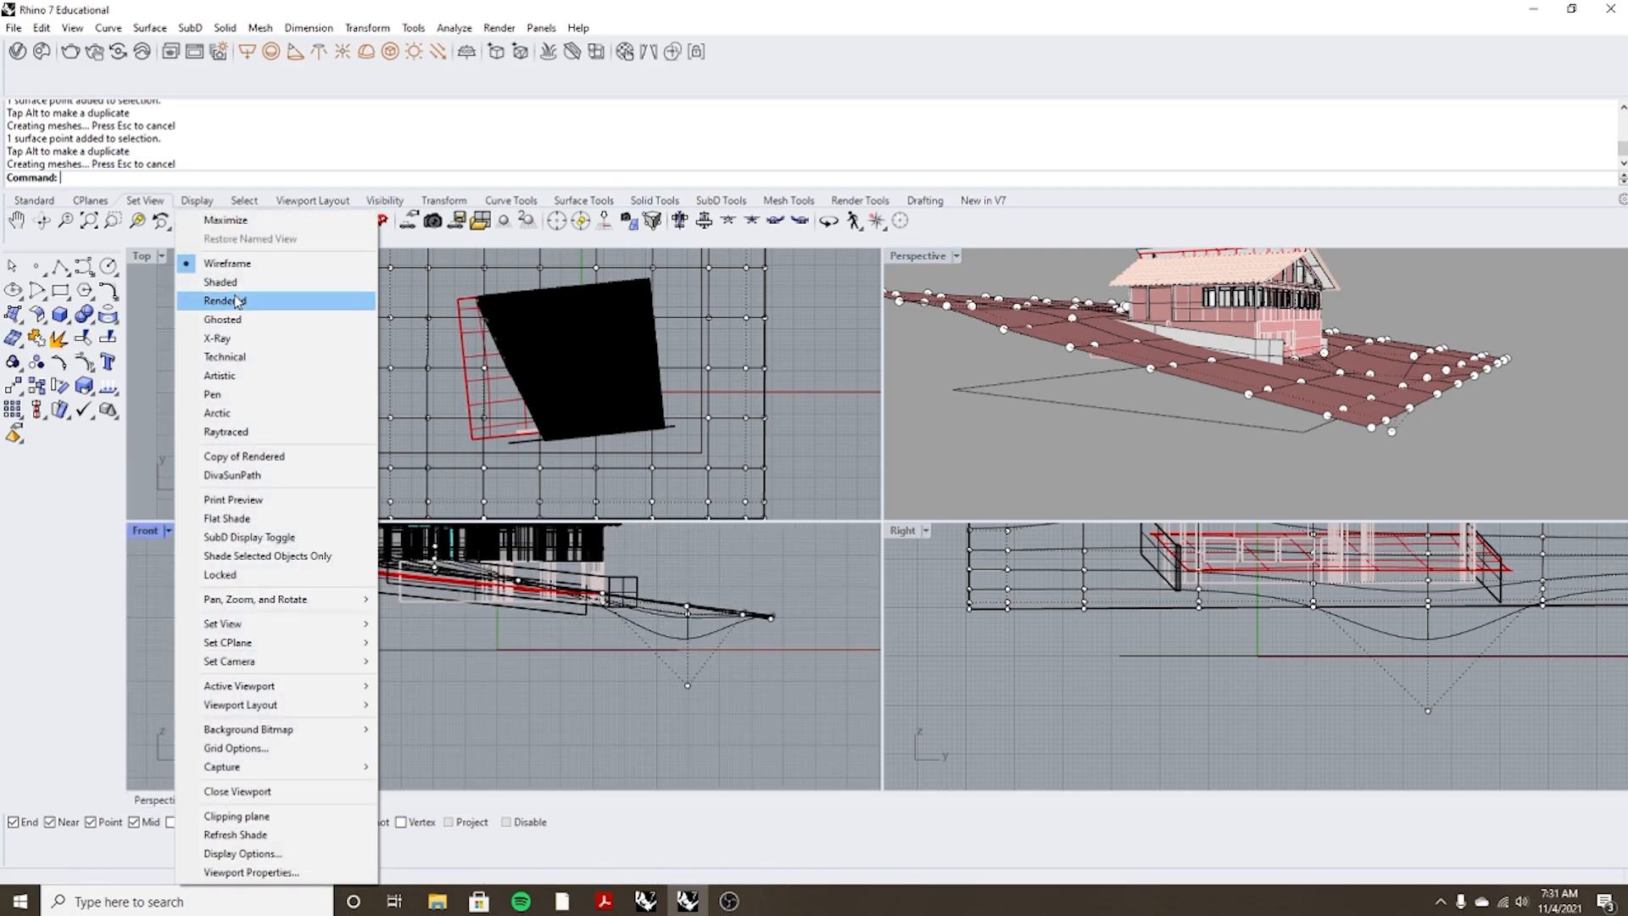
Set the Top viewport's display mode to Shaded.
left_click(218, 281)
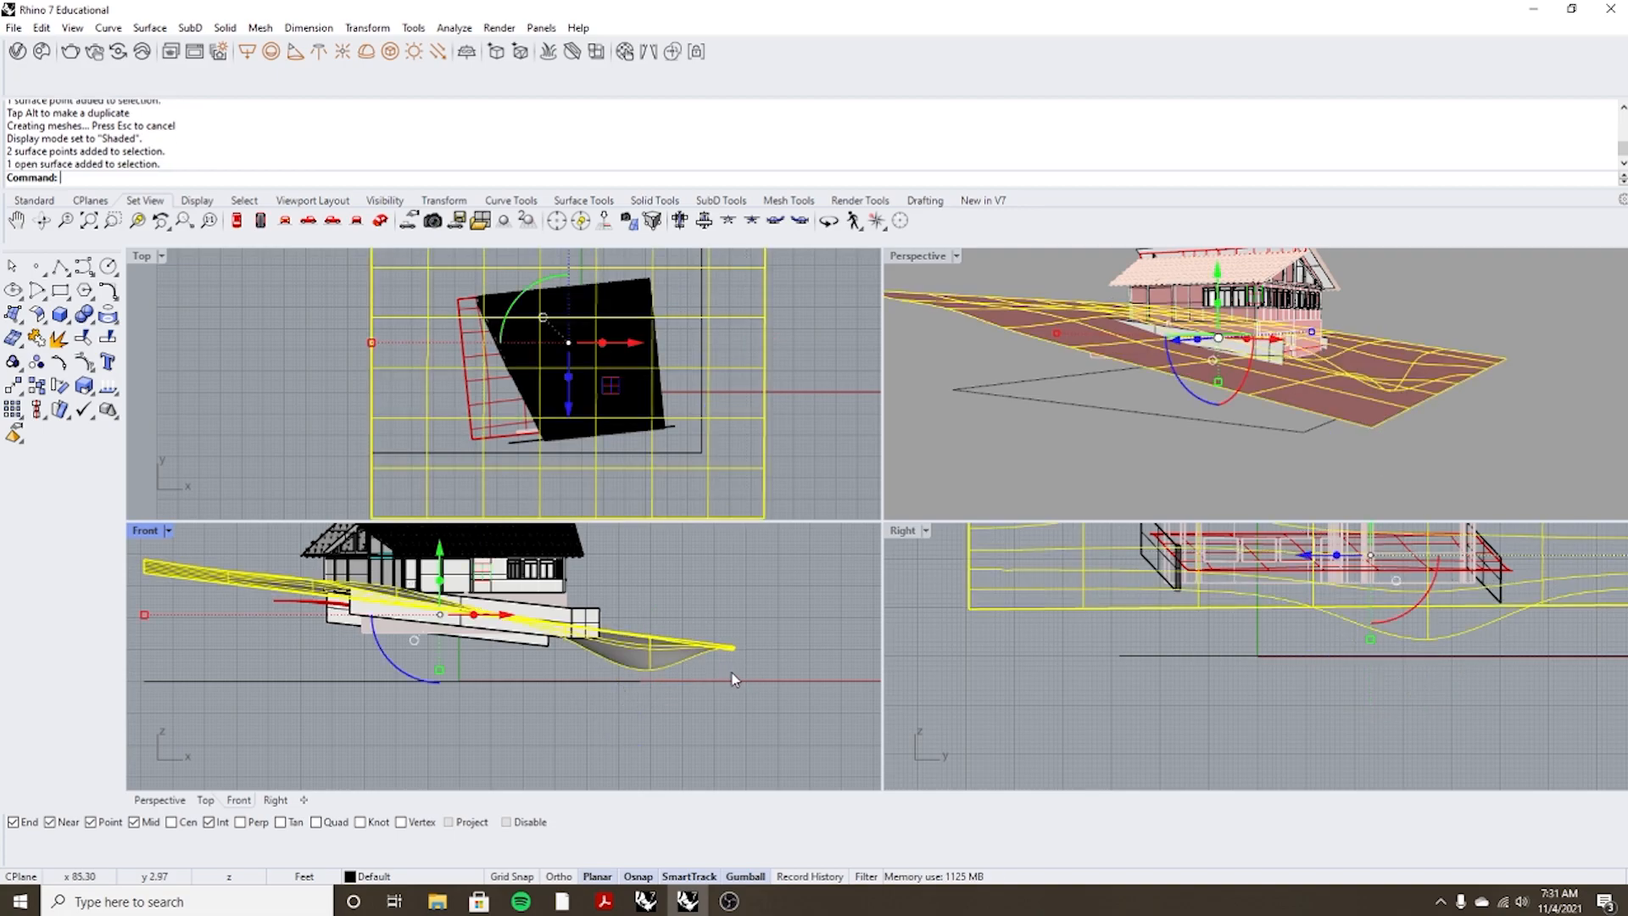
Run Contour on the terrain surface with a 2-foot spacing between contour lines.
type("Contour")
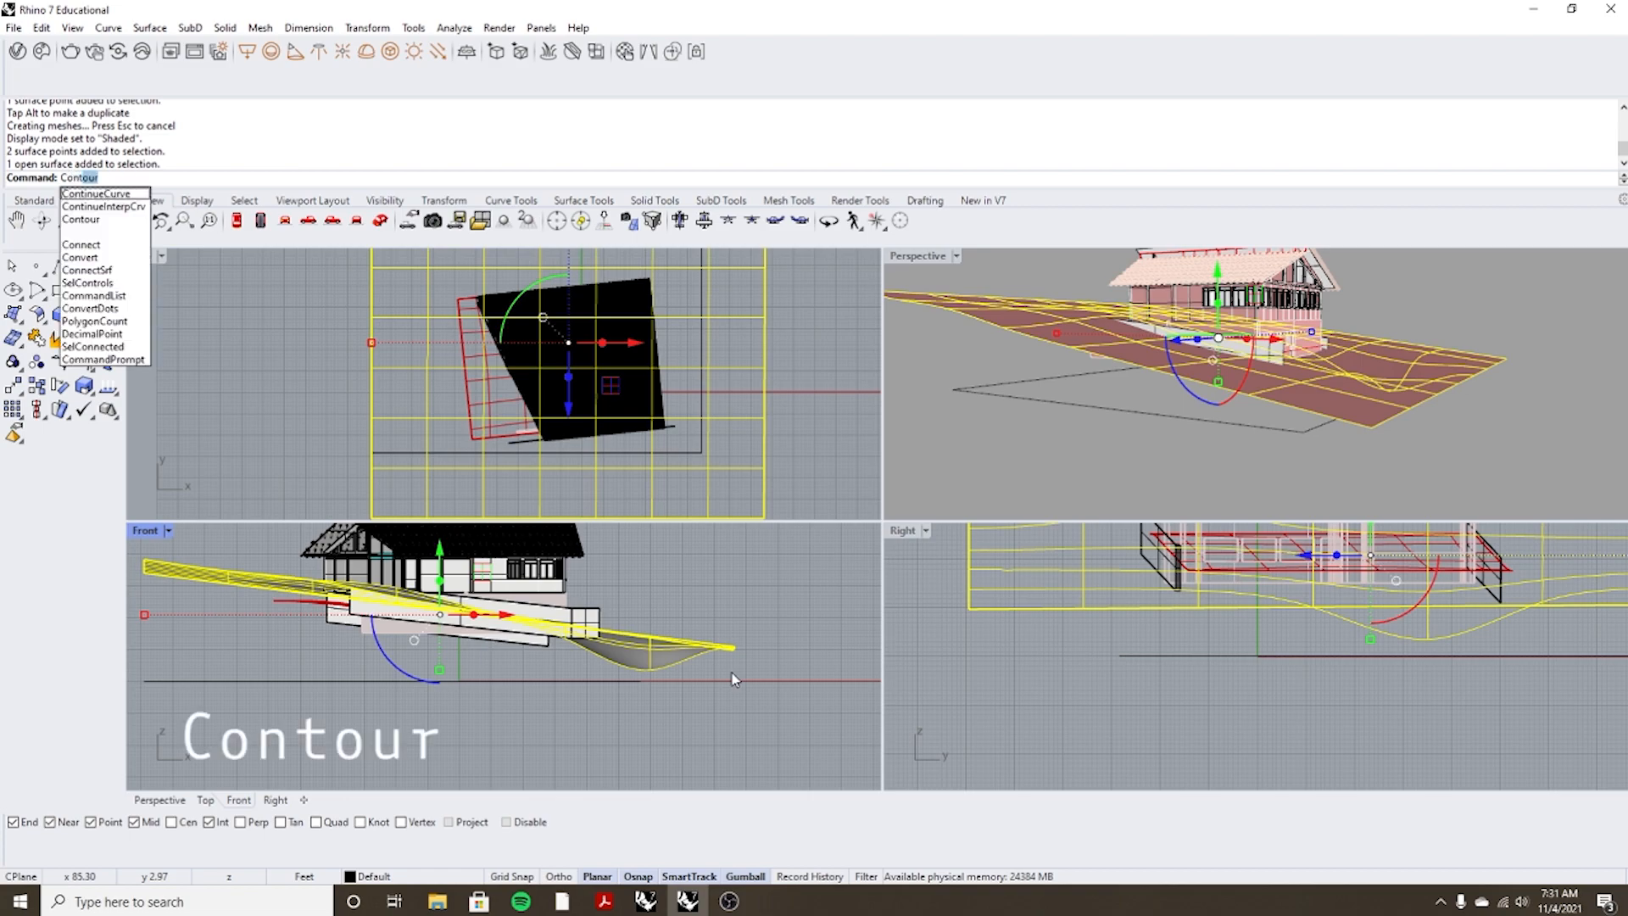
left_click(81, 219)
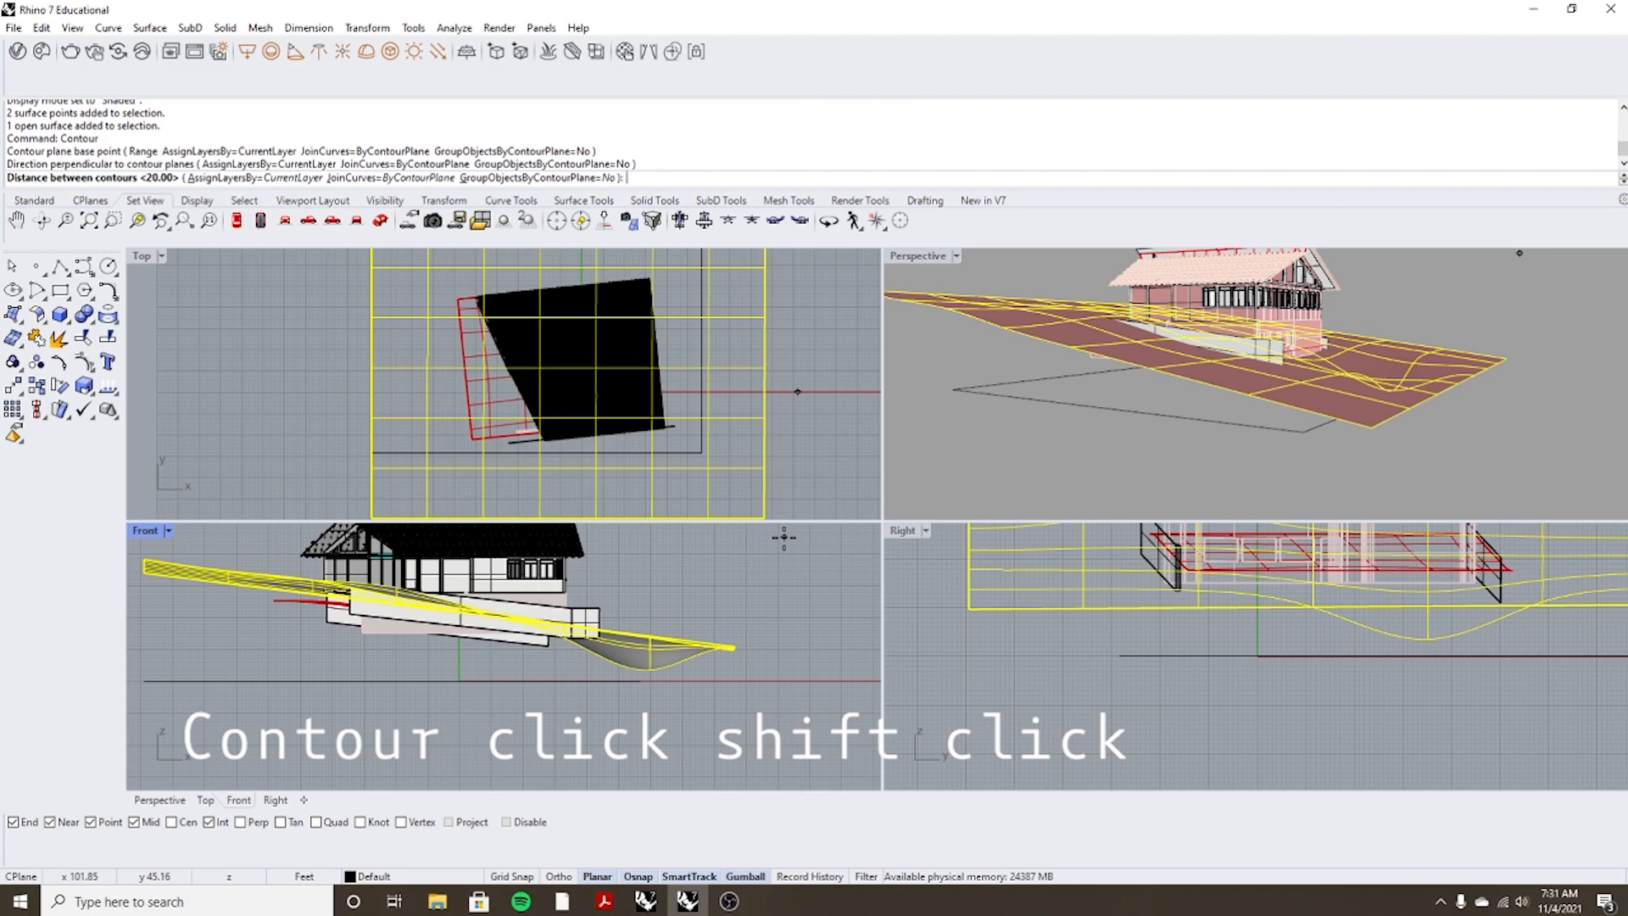
mouse_move(804, 569)
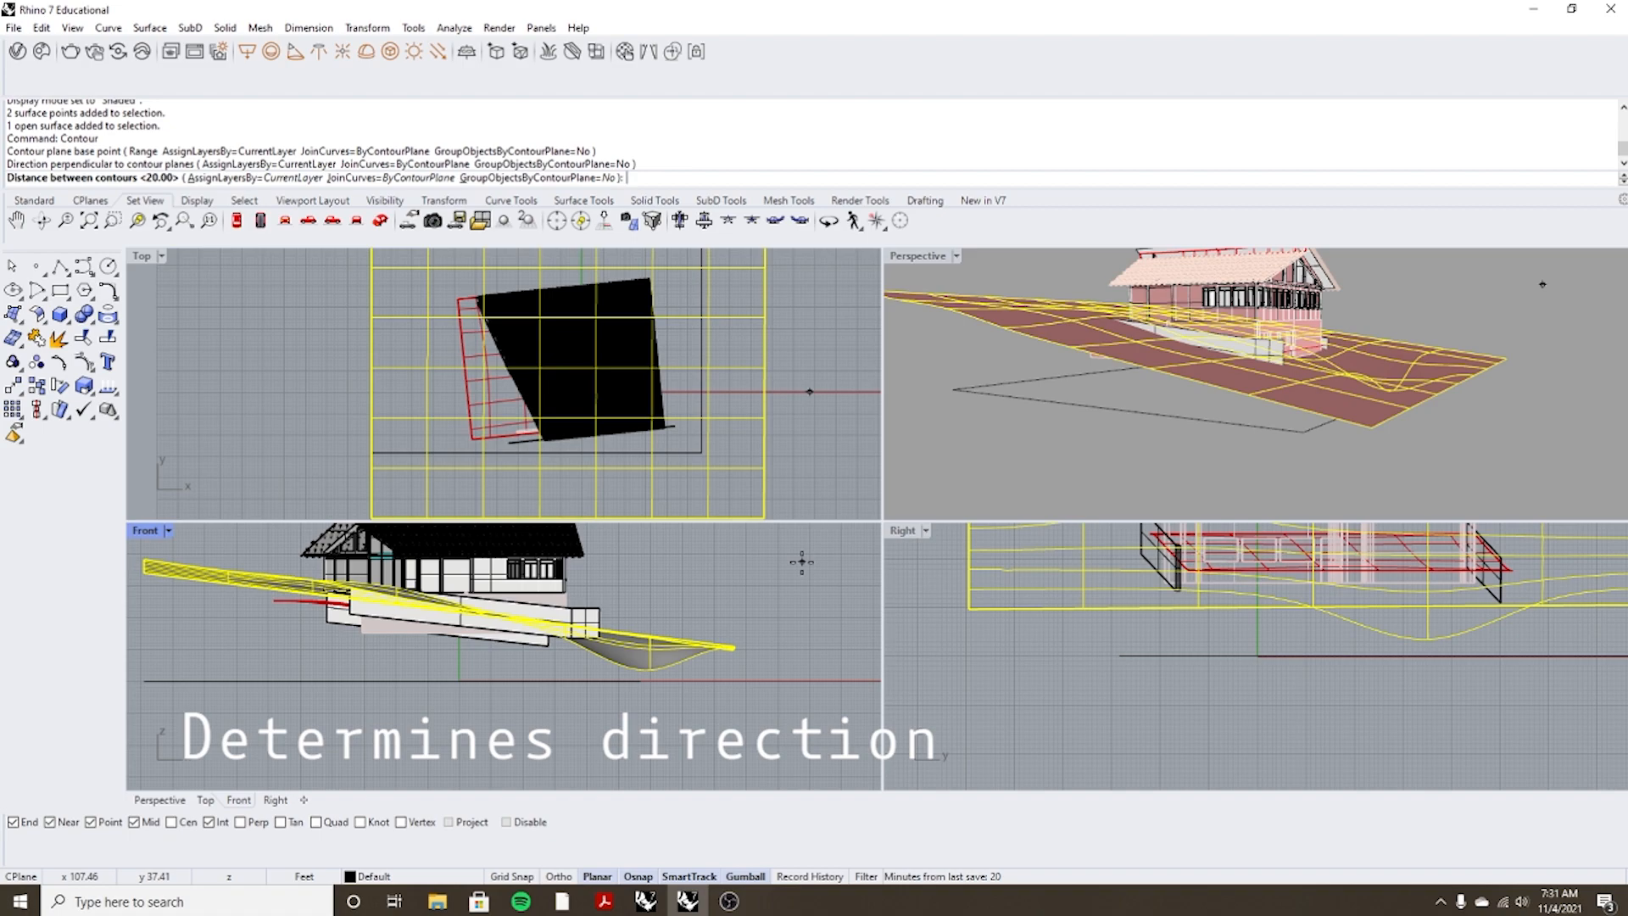
type("2")
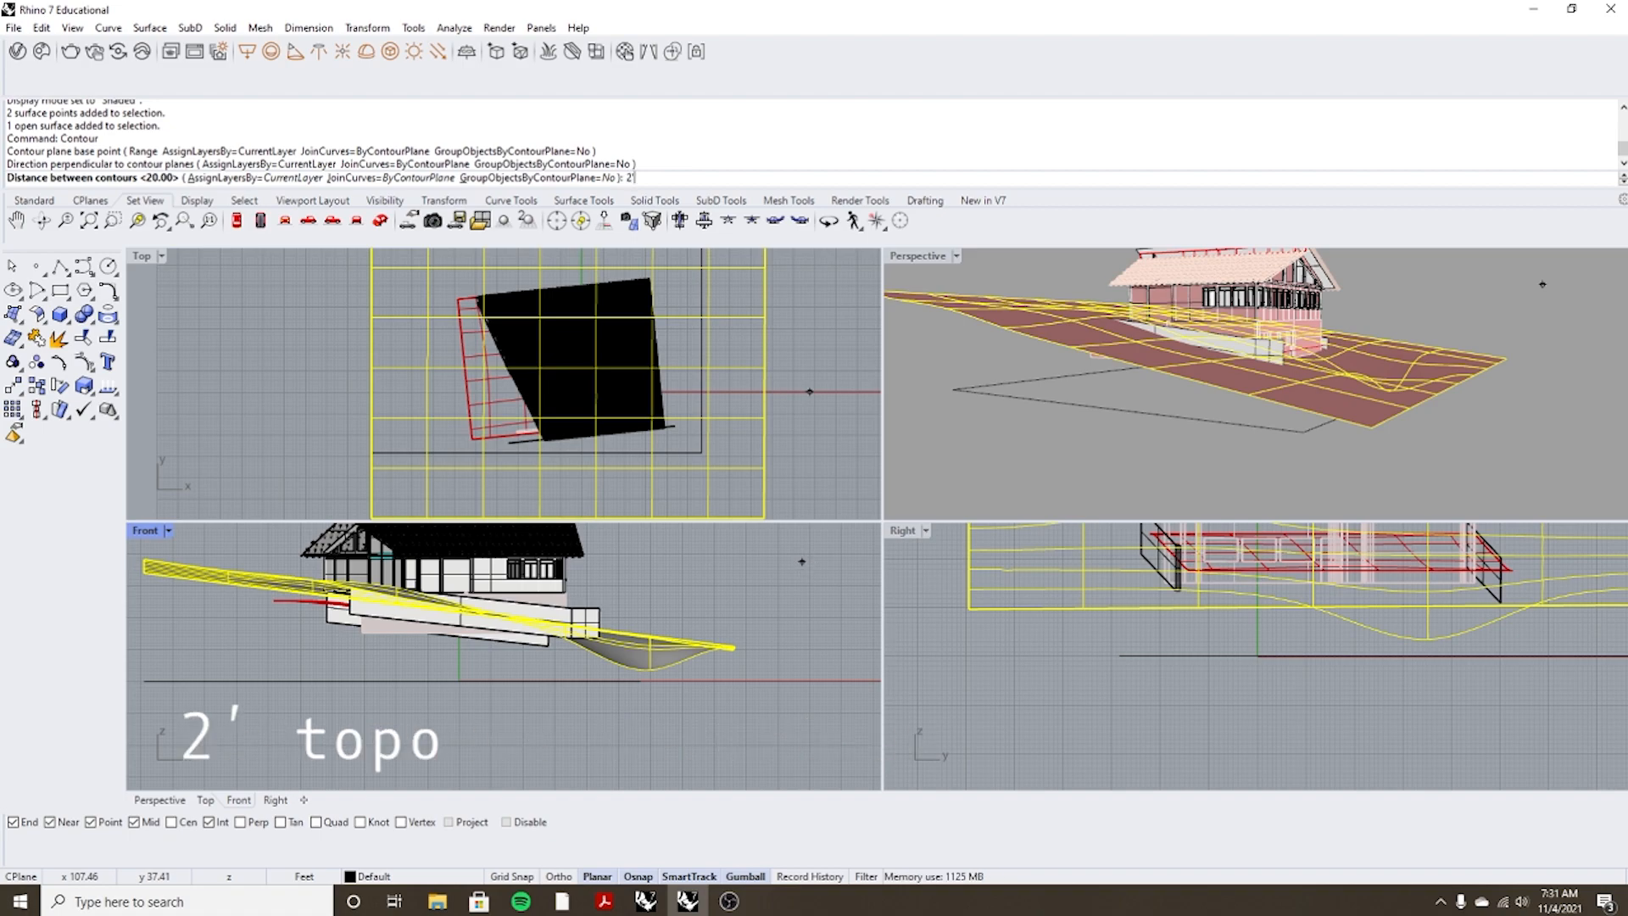
key("enter")
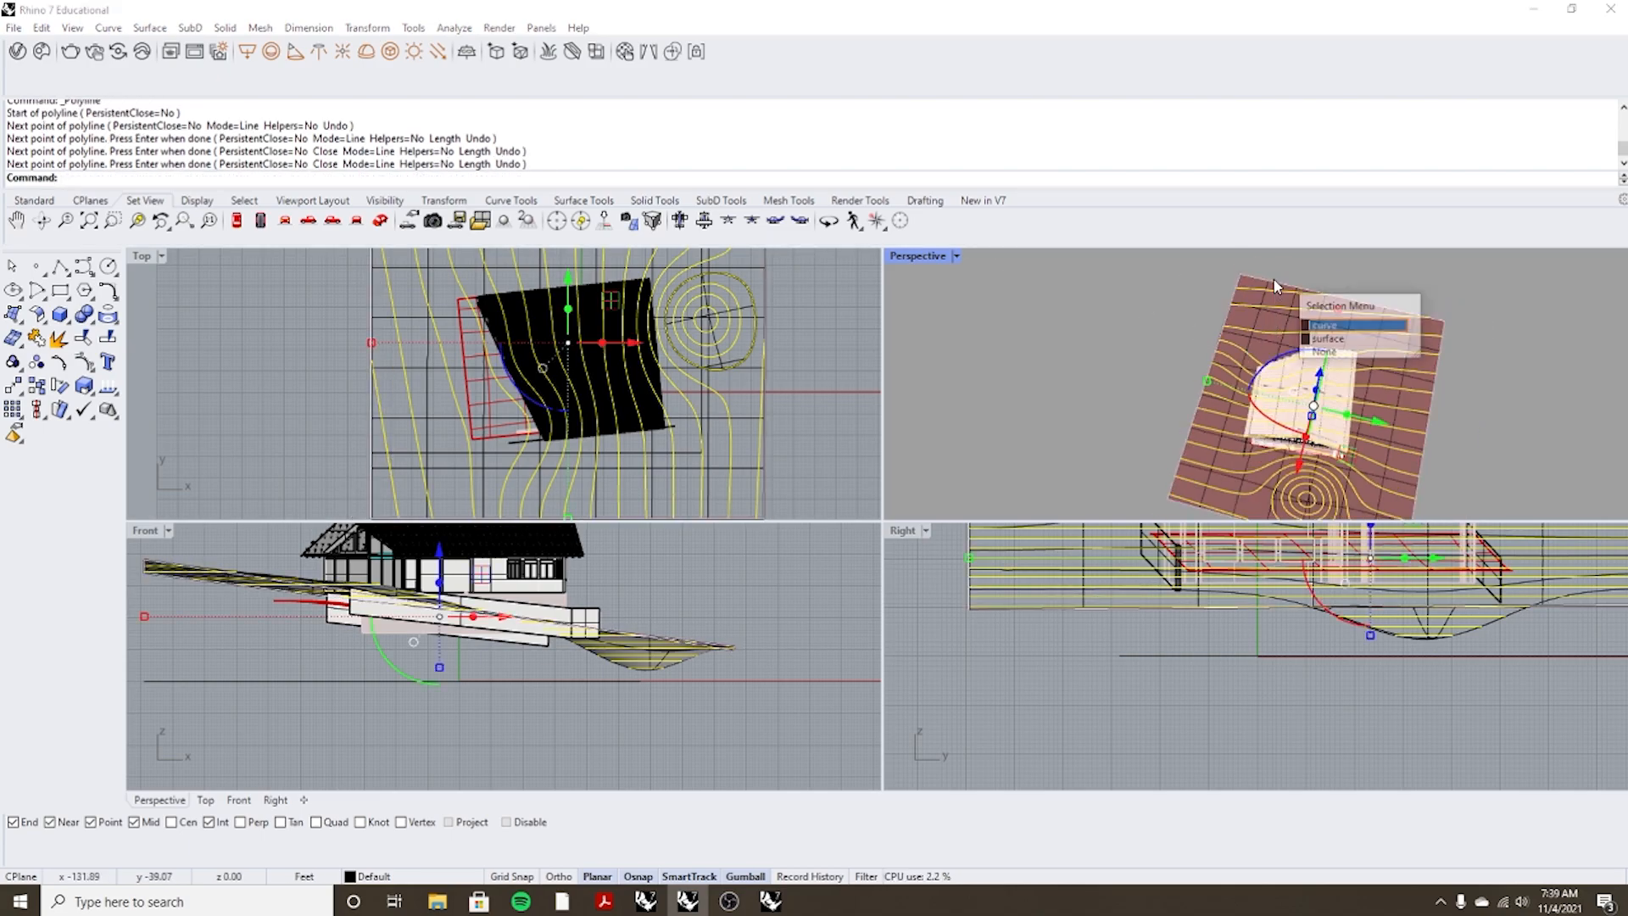
Pick the closed outline curve from the Selection Menu of overlapping objects.
left_click(1326, 326)
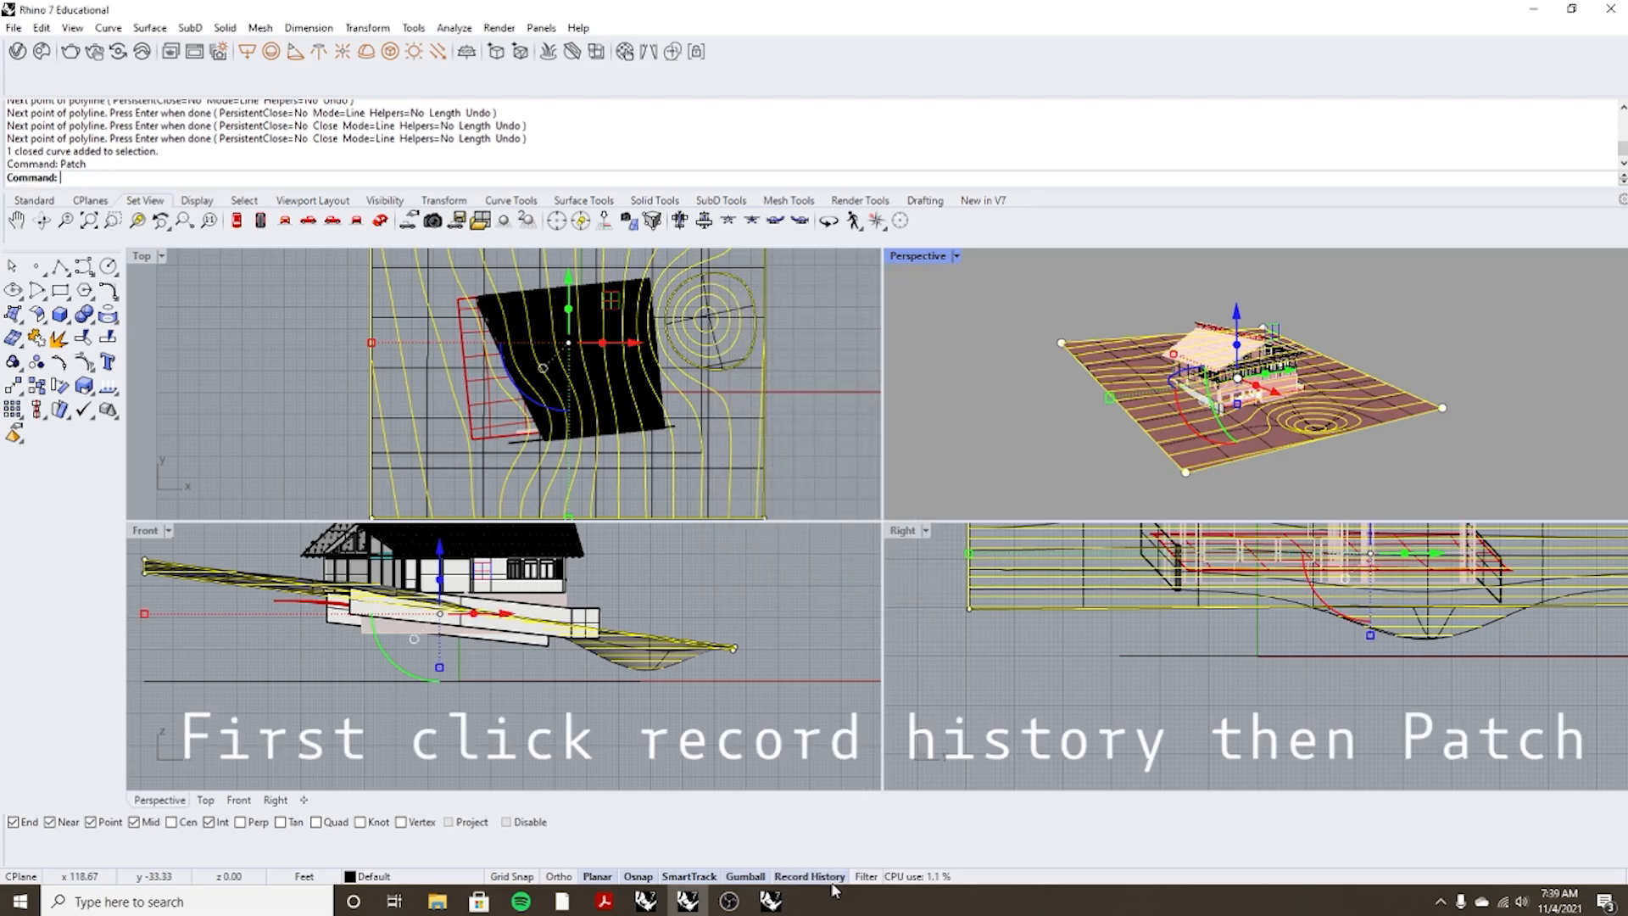
Create the Patch surface after previewing it, then select the original terrain surface.
type("Patch")
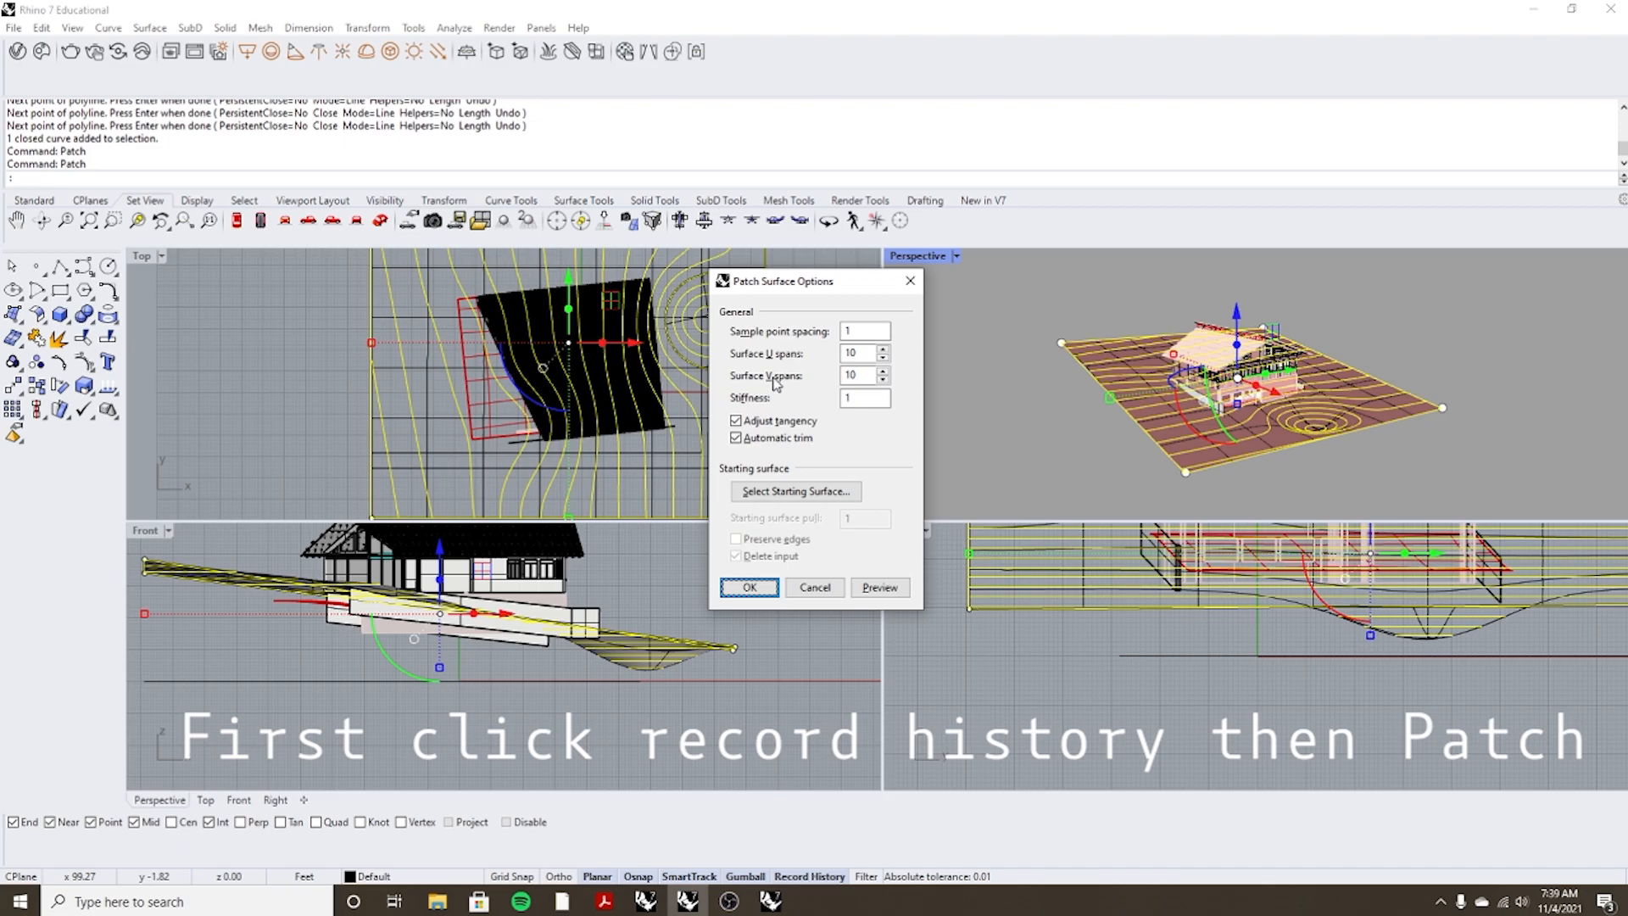
left_click(878, 588)
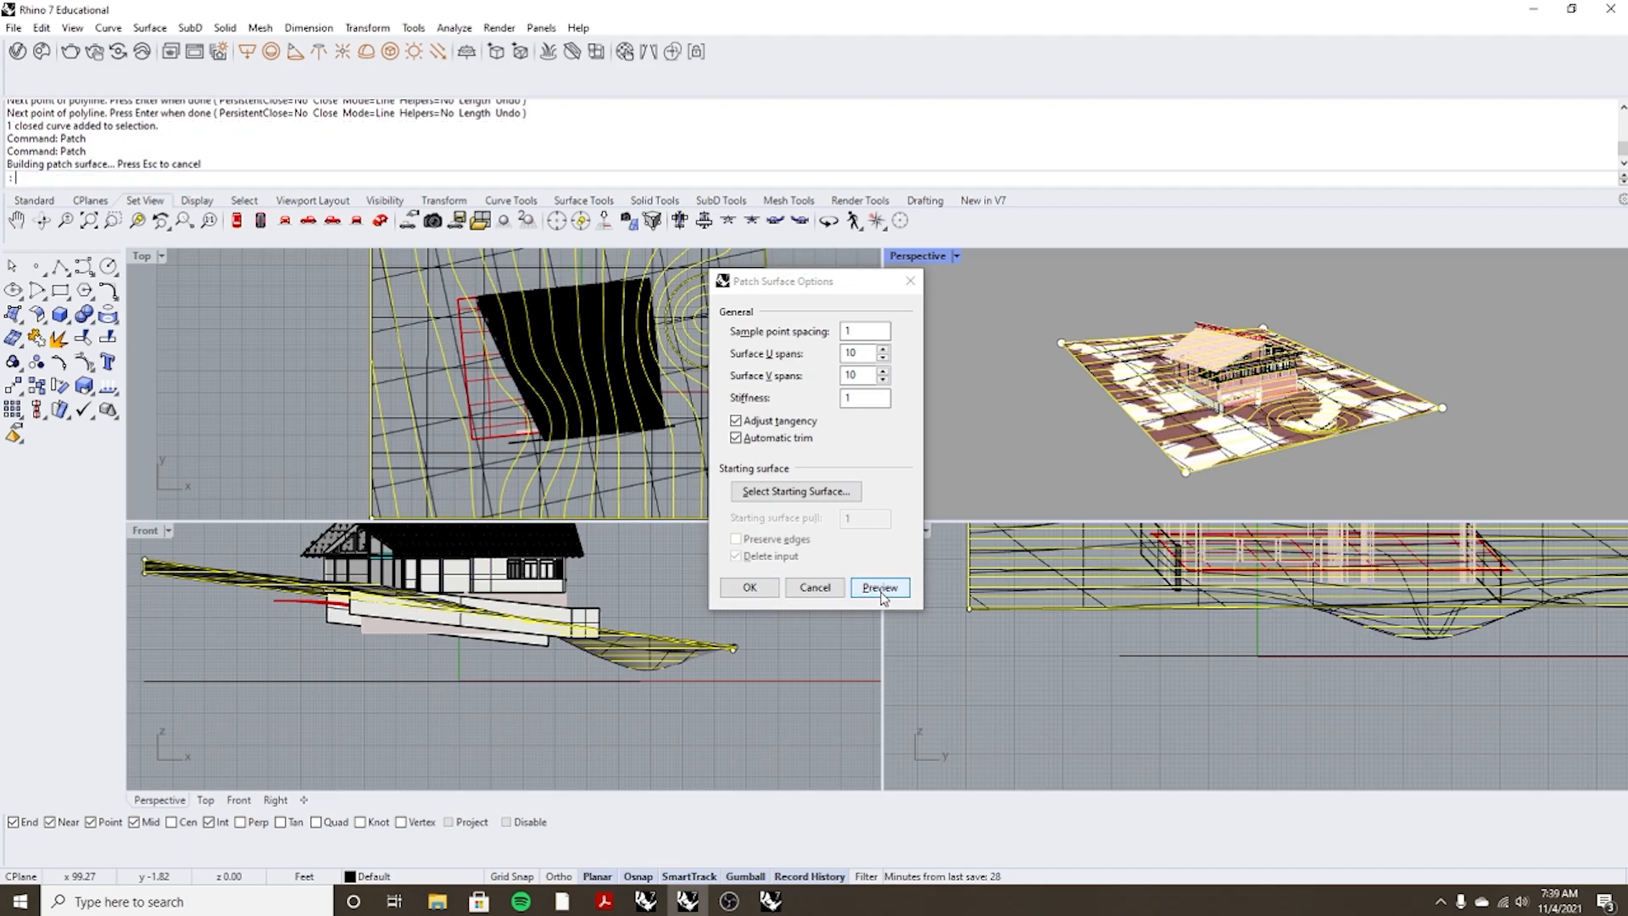
left_click(877, 589)
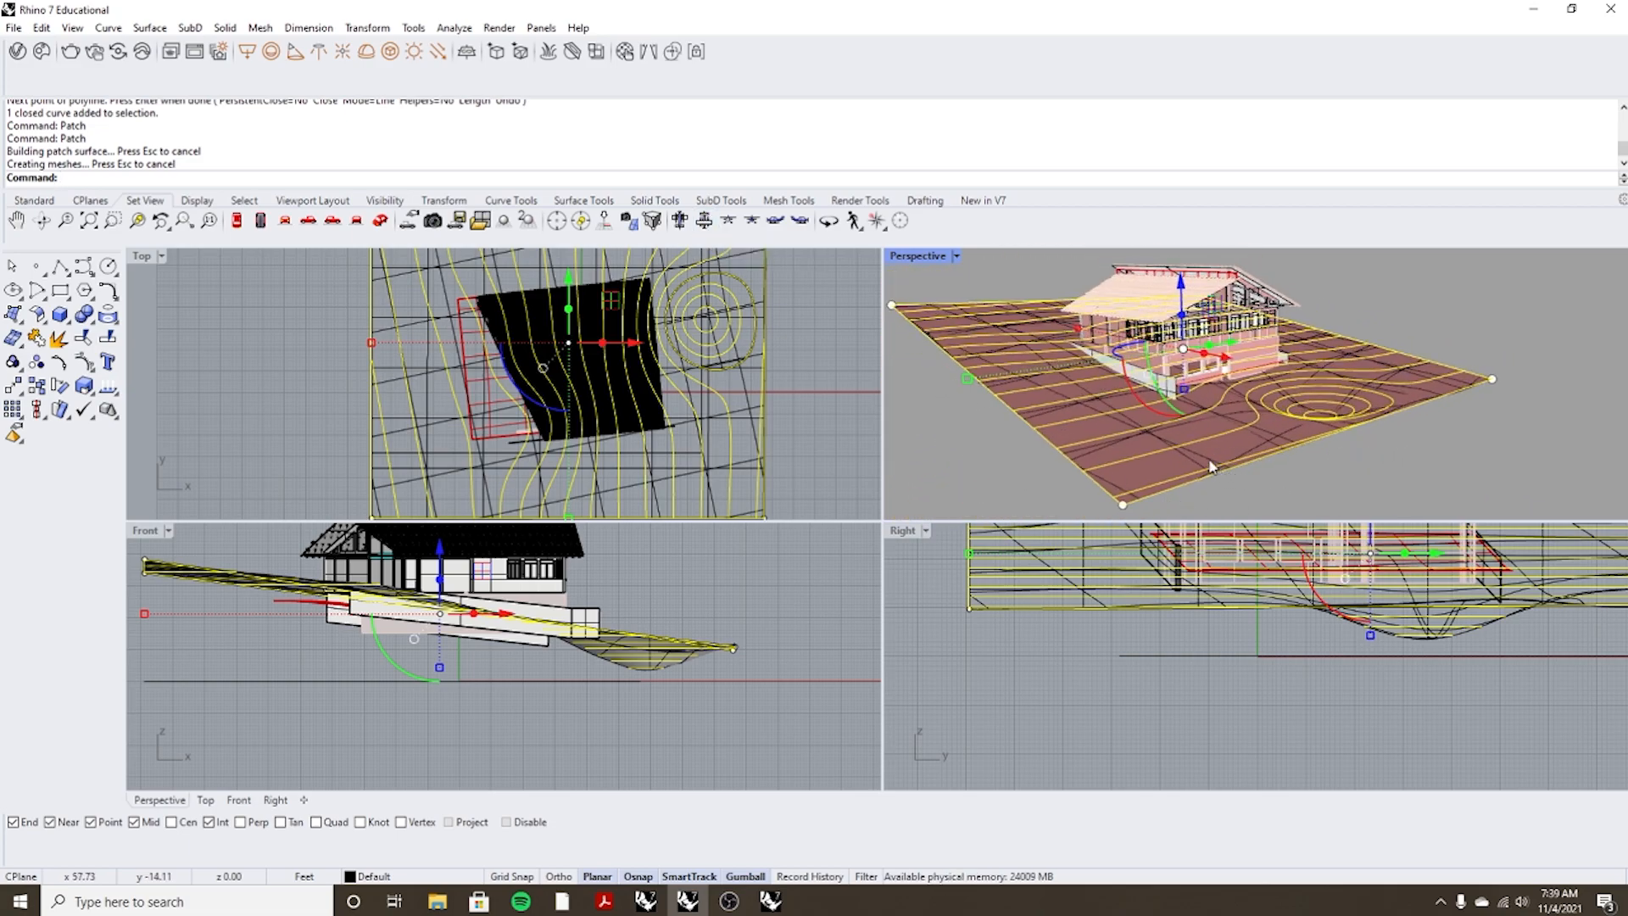
left_click(1165, 455)
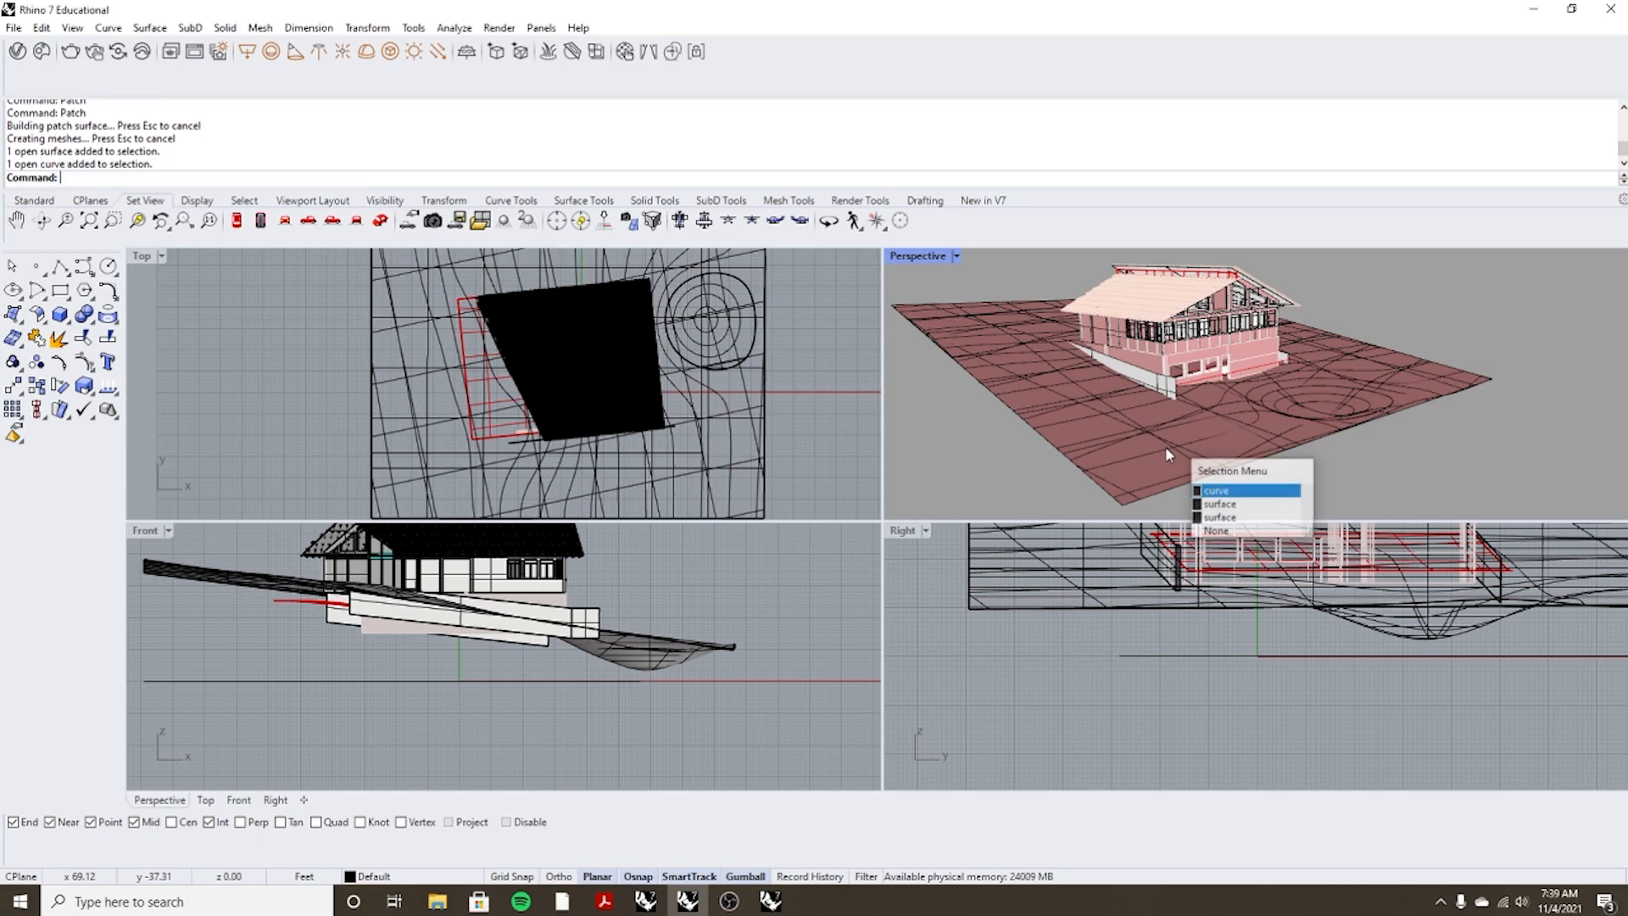
left_click(1214, 488)
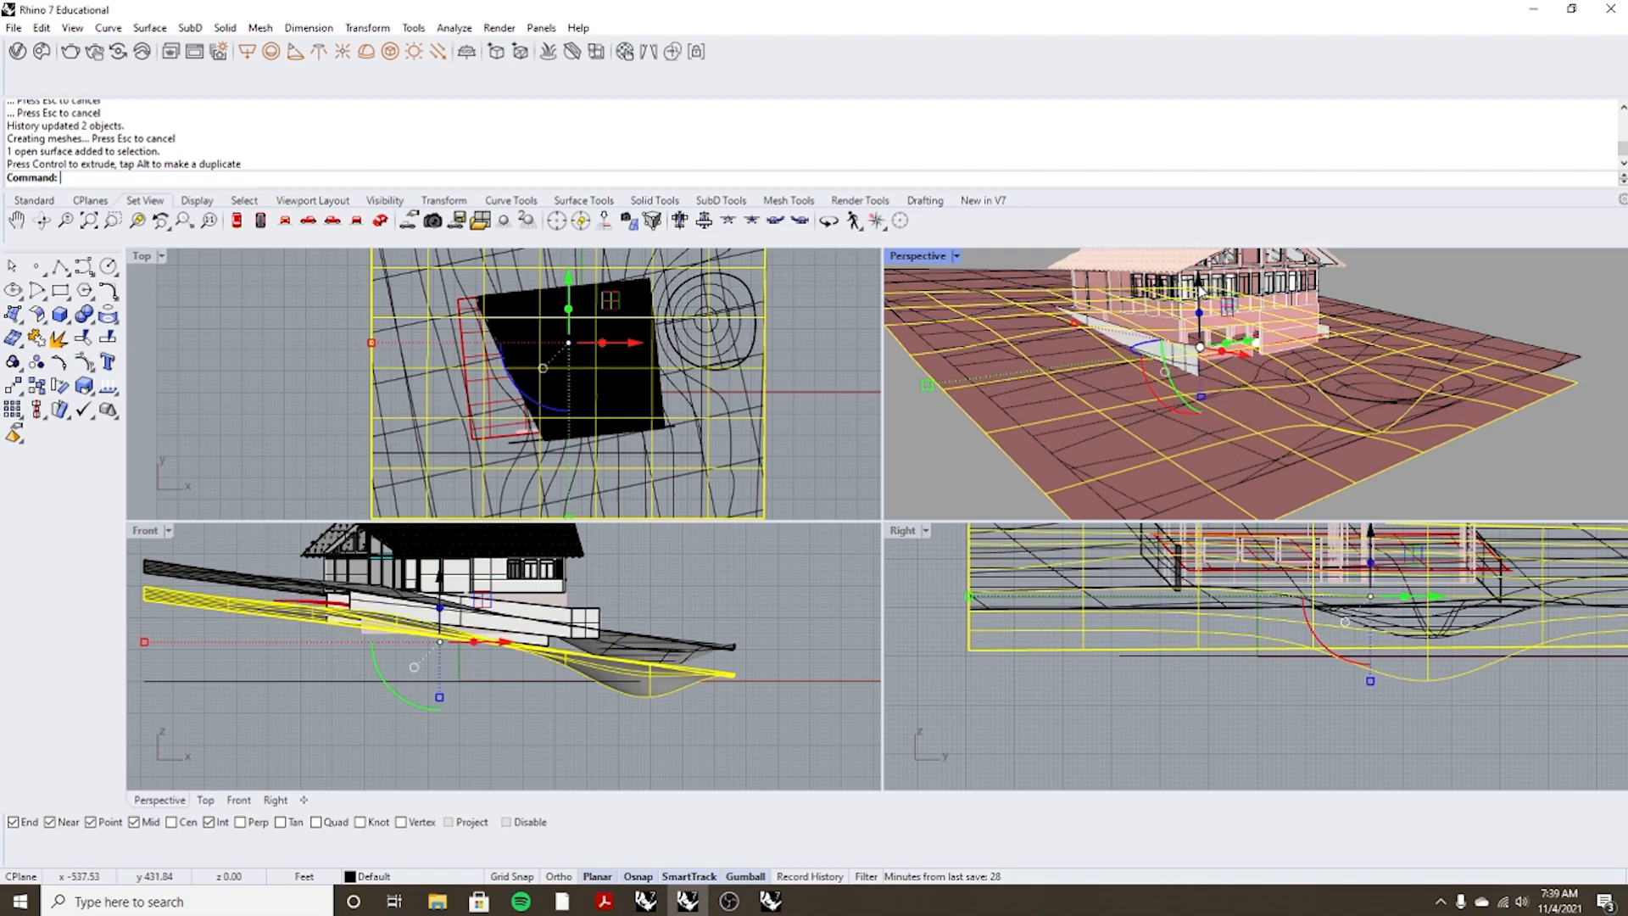
Hide the original terrain surface and pick a contour curve to edit.
type("Hide")
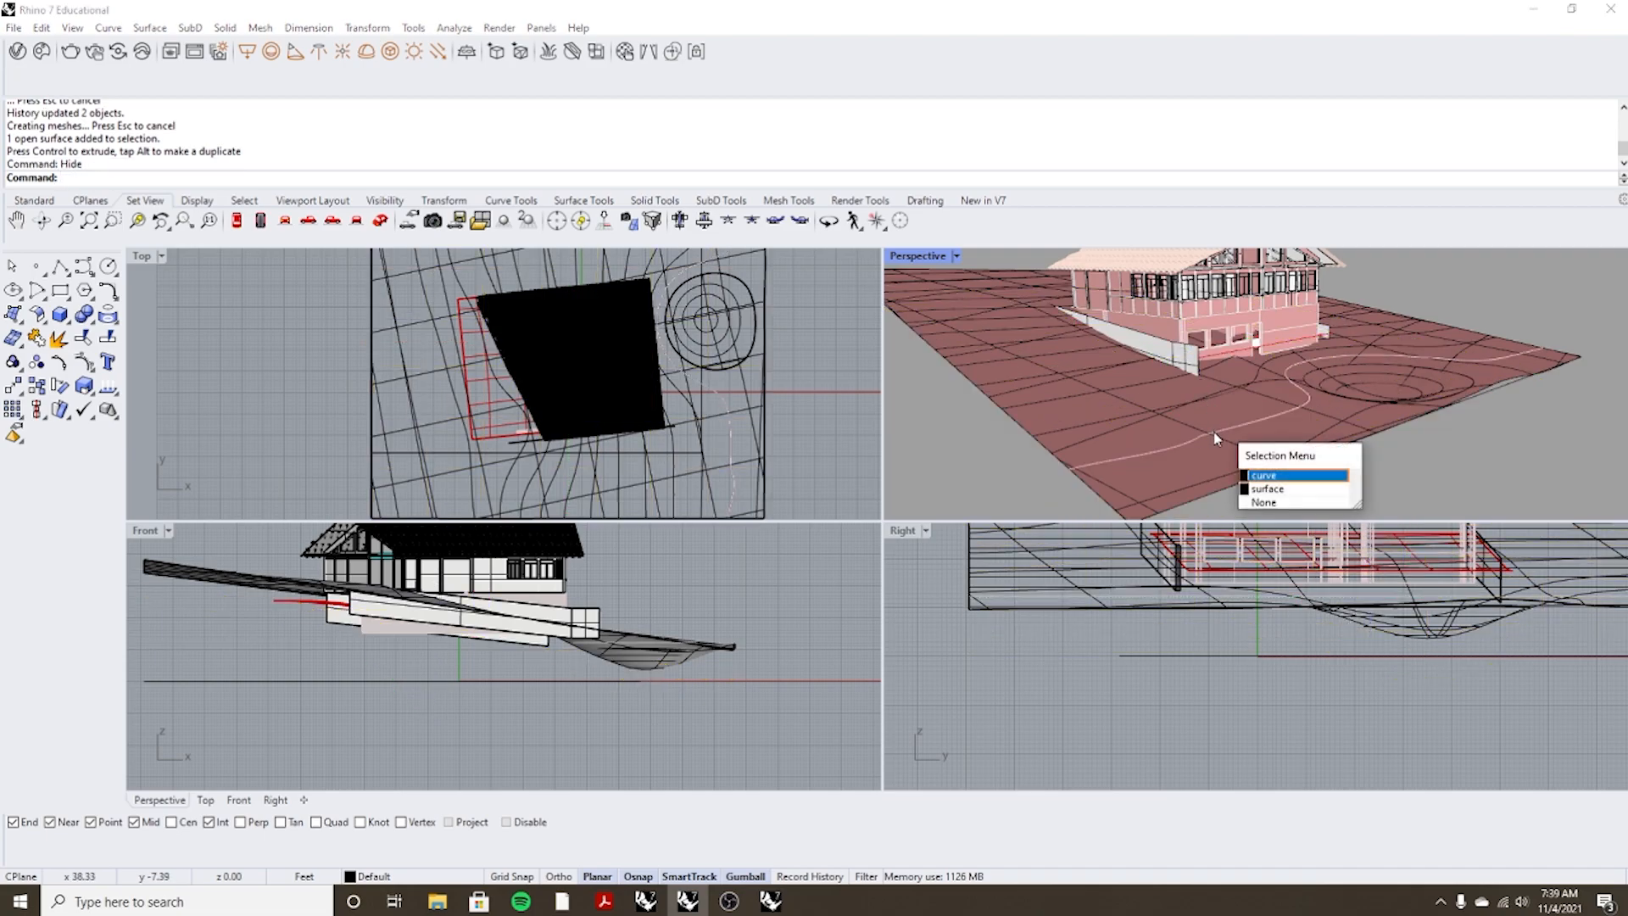
left_click(1265, 474)
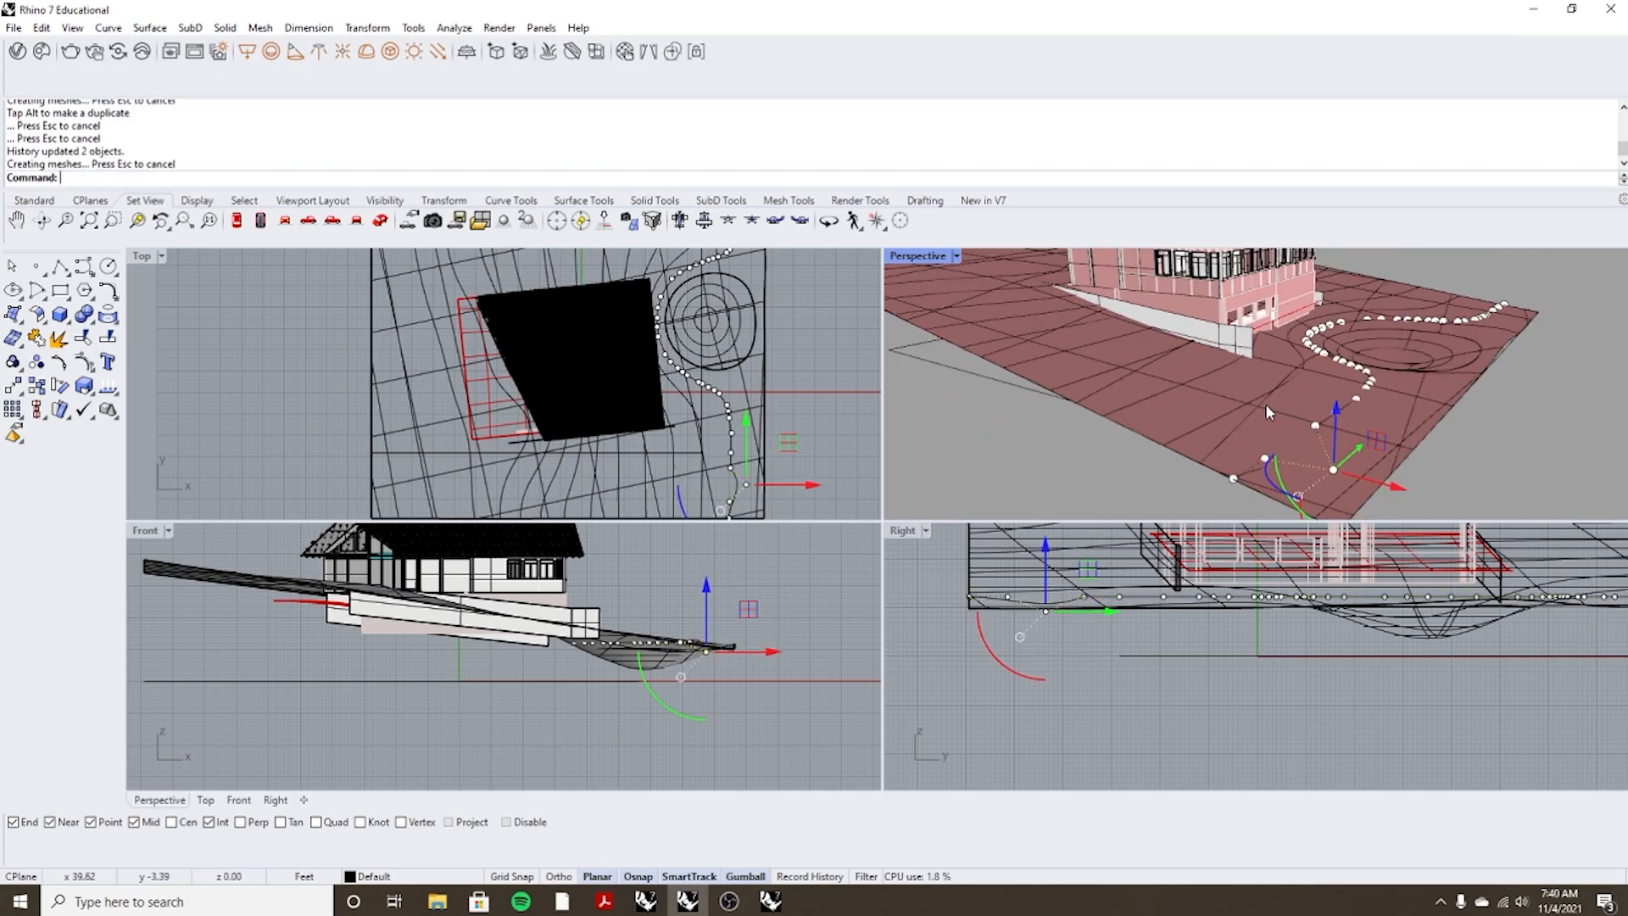
Undo the contour point moves so the history-linked patch terrain reverts with them.
key("ctrl+z")
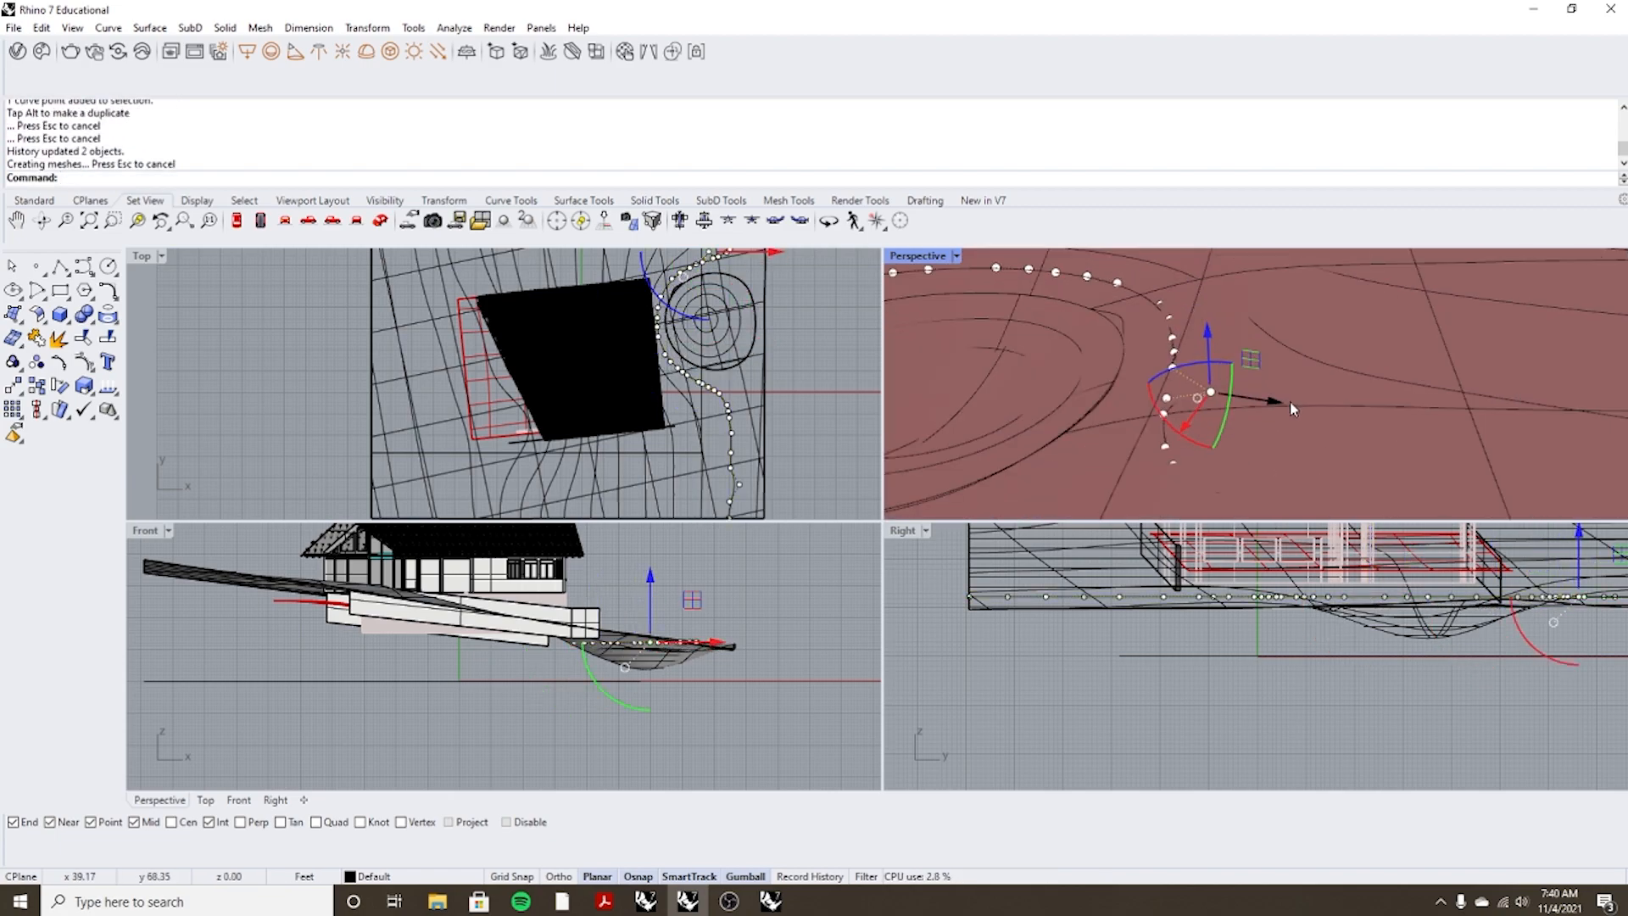
key("ctrl+z")
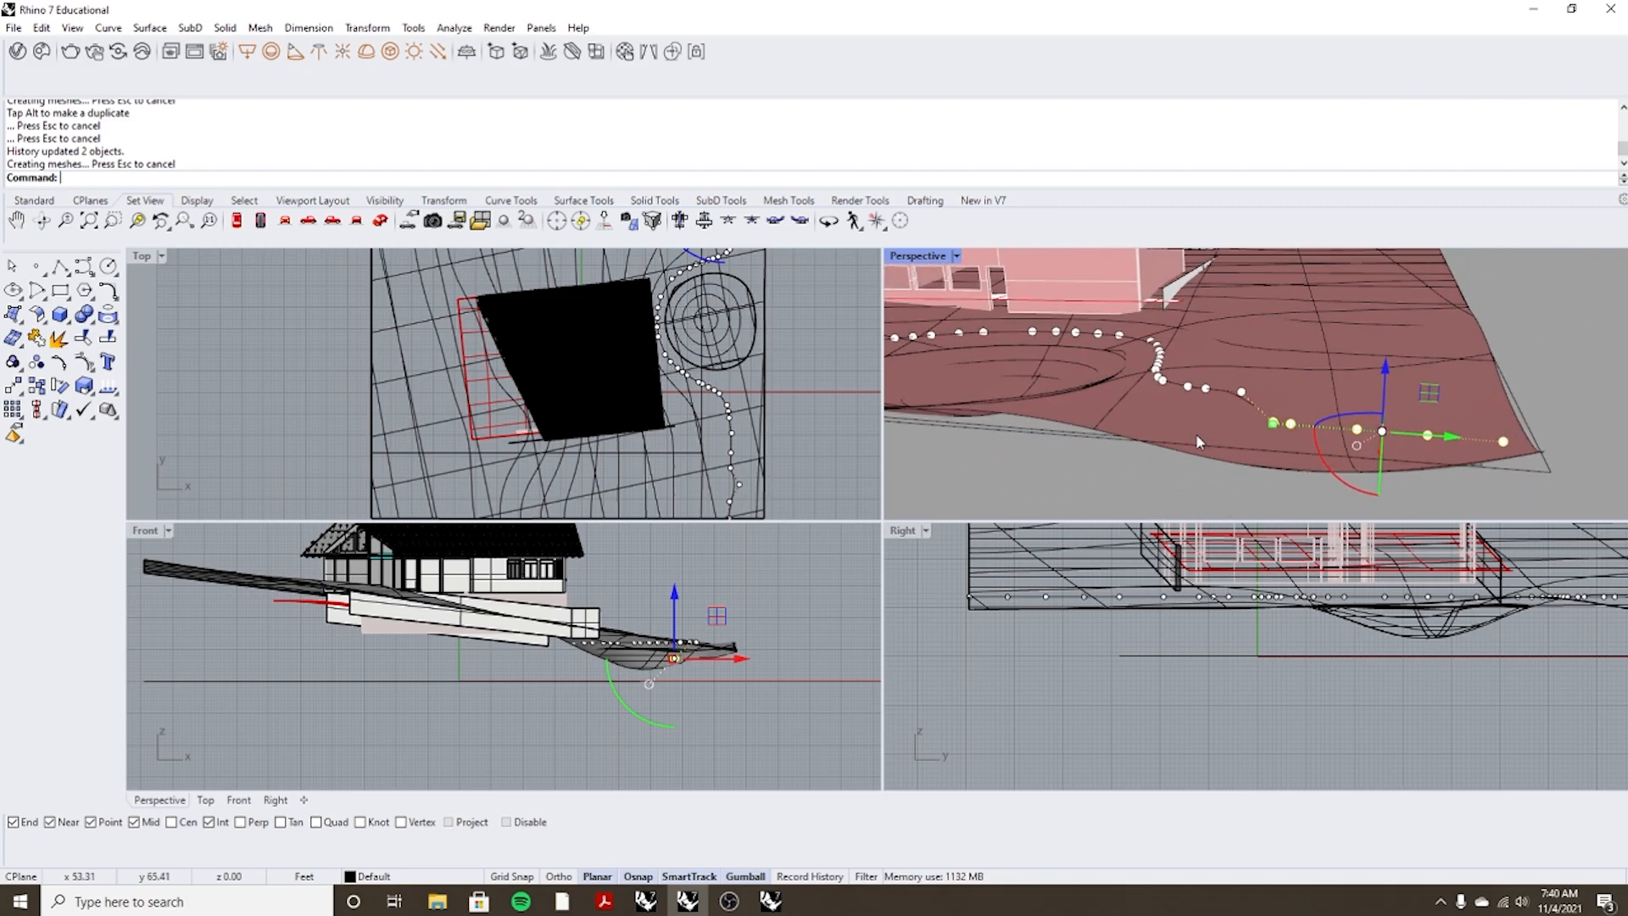
key("ctrl+z")
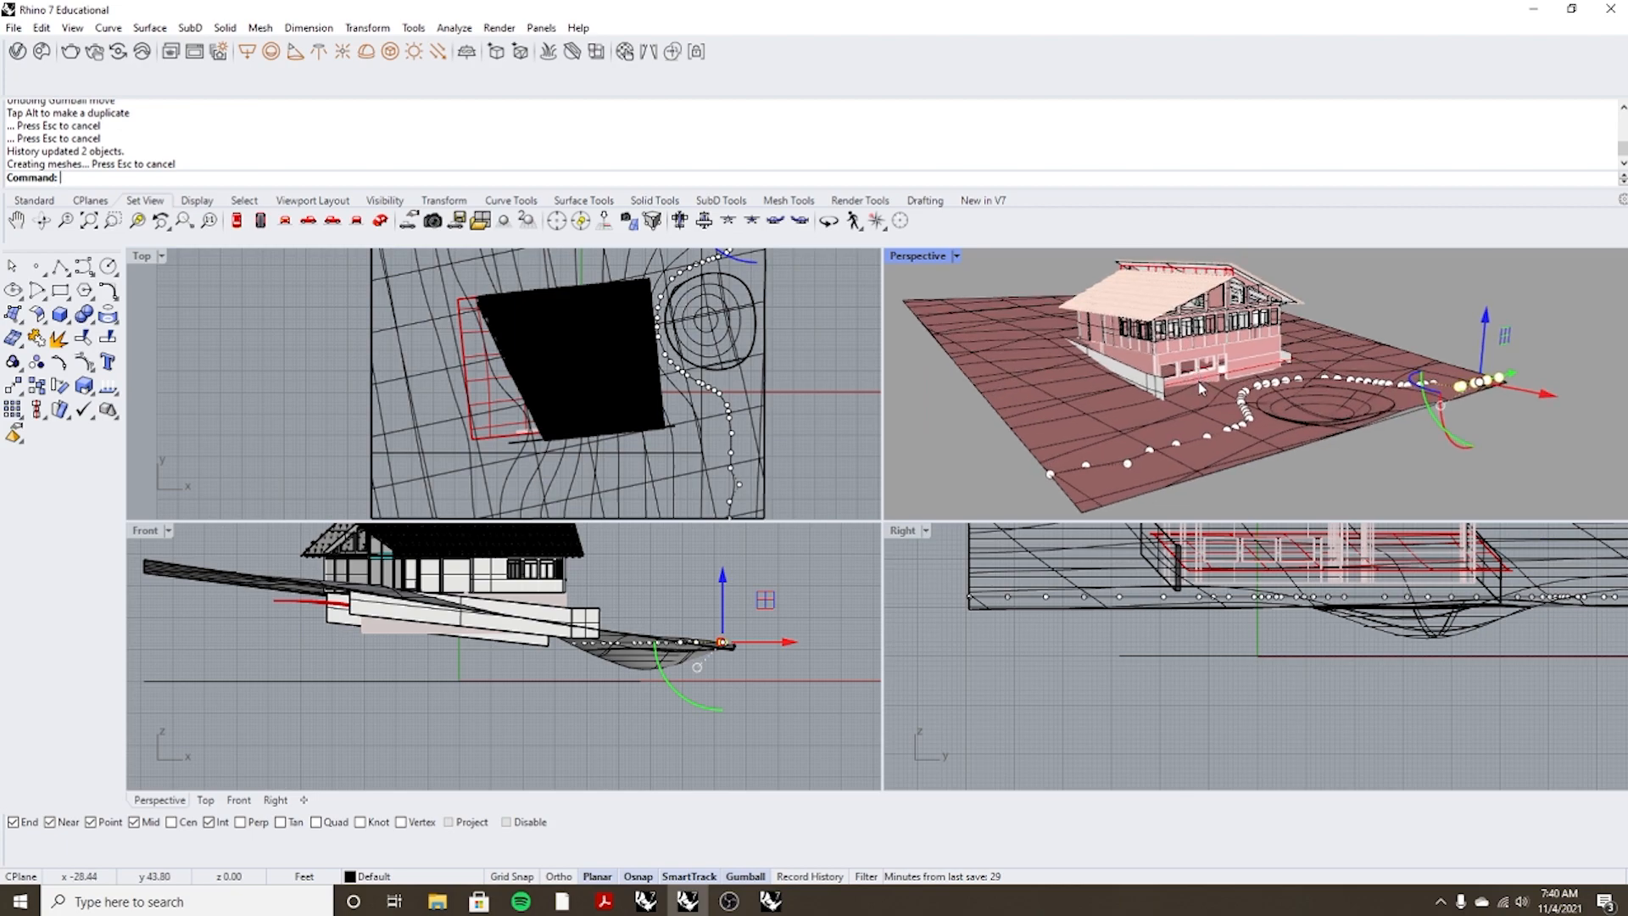
mouse_move(1238, 366)
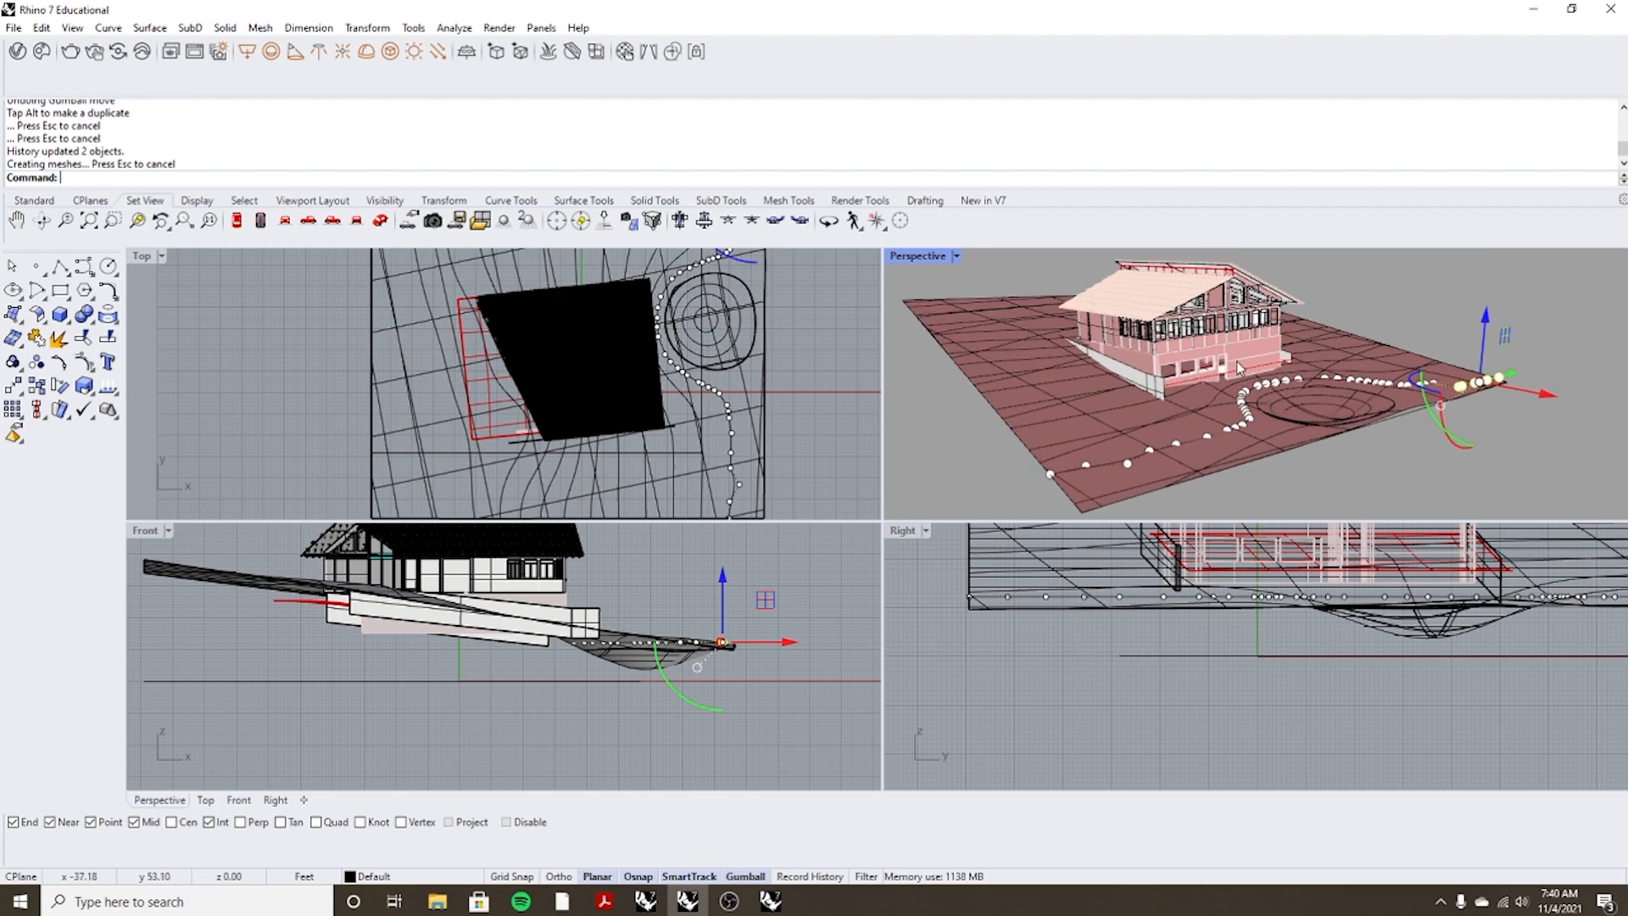